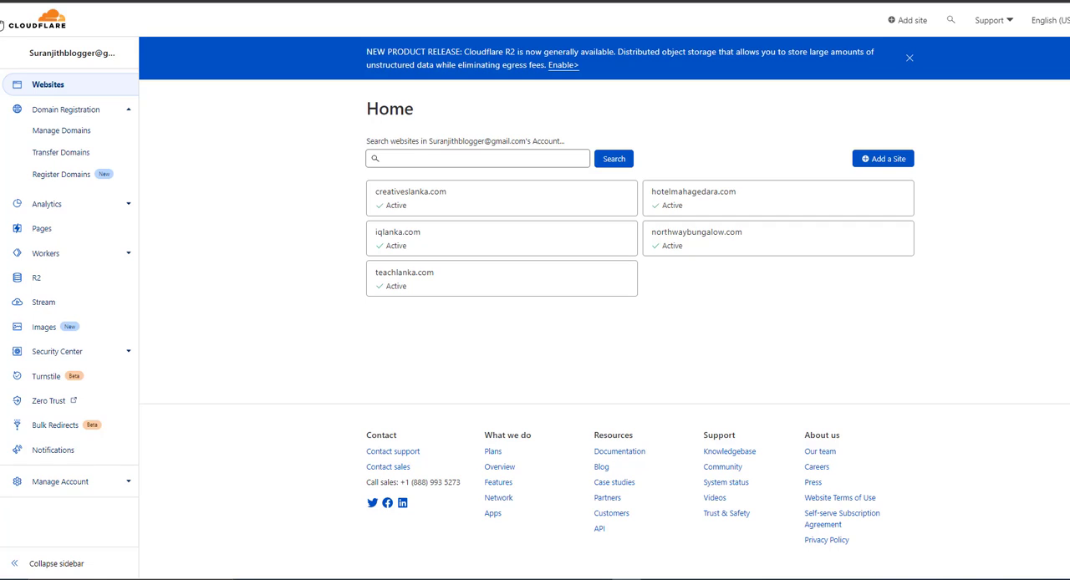
mouse_move(71, 53)
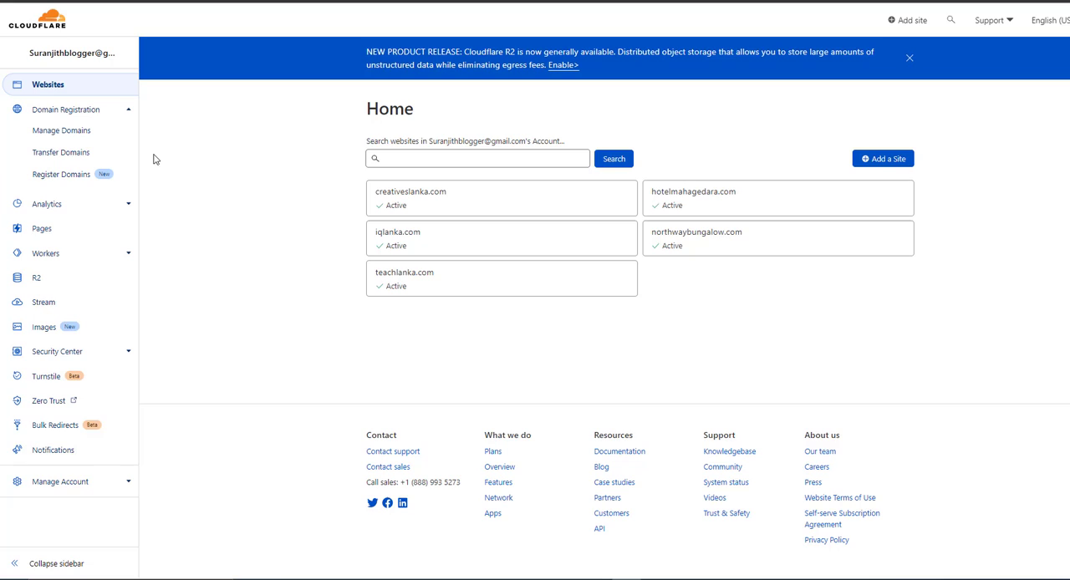
mouse_move(187, 139)
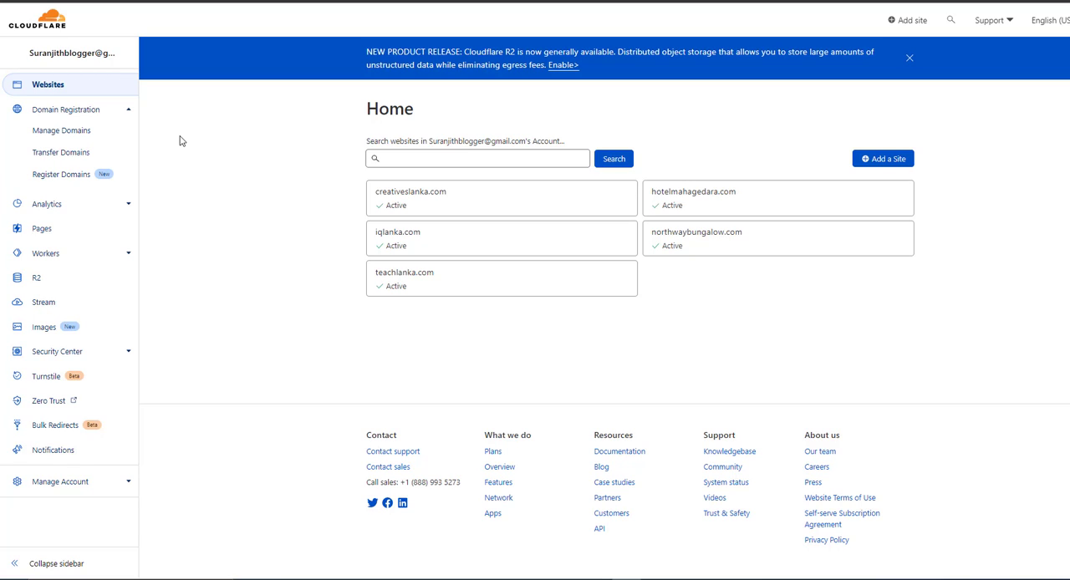
mouse_move(374, 19)
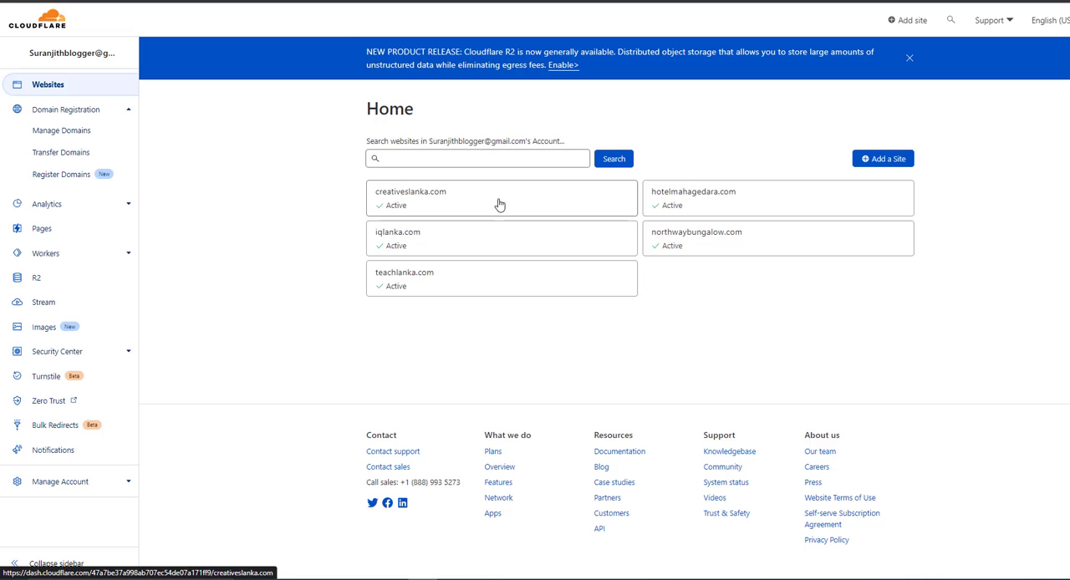
mouse_move(677, 251)
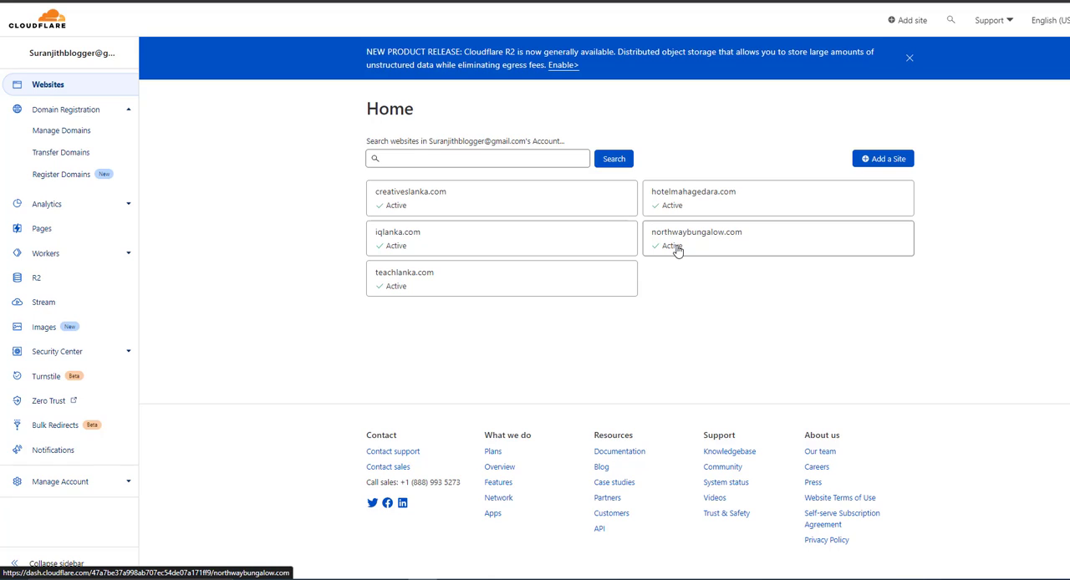
mouse_move(685, 261)
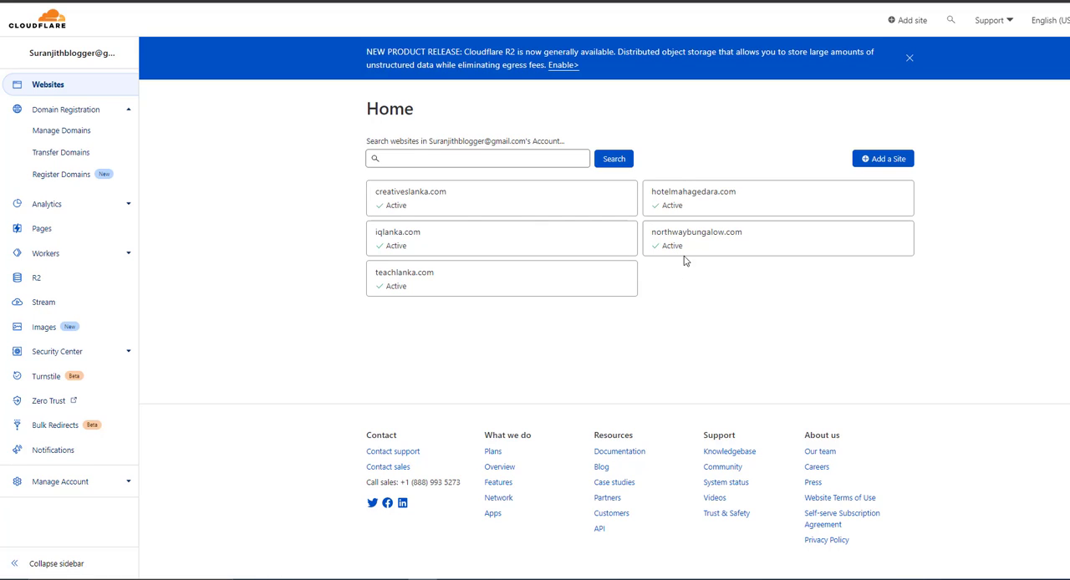
mouse_move(730, 240)
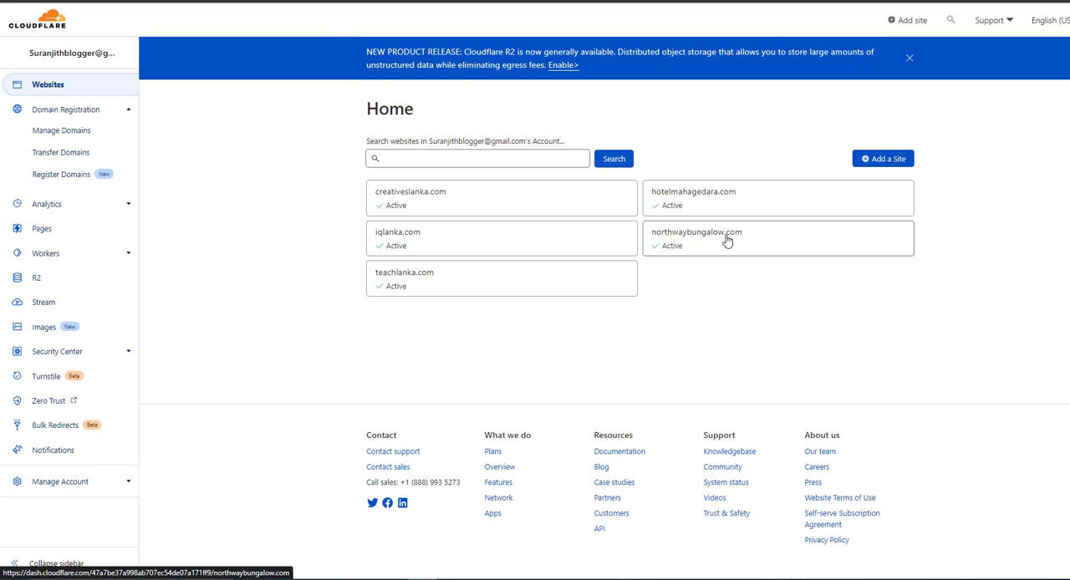
mouse_move(387, 13)
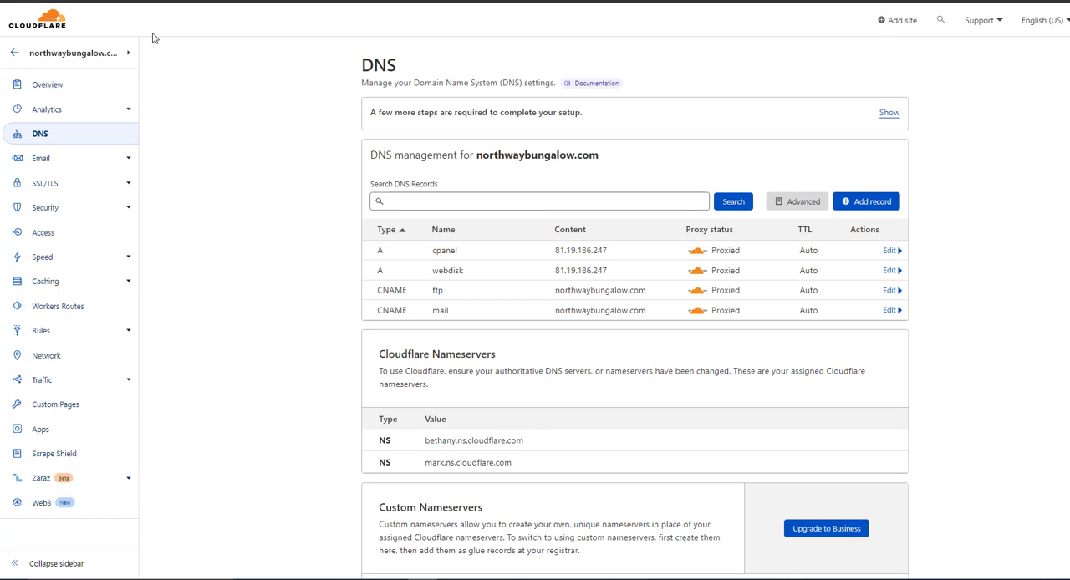
scroll("down", 3)
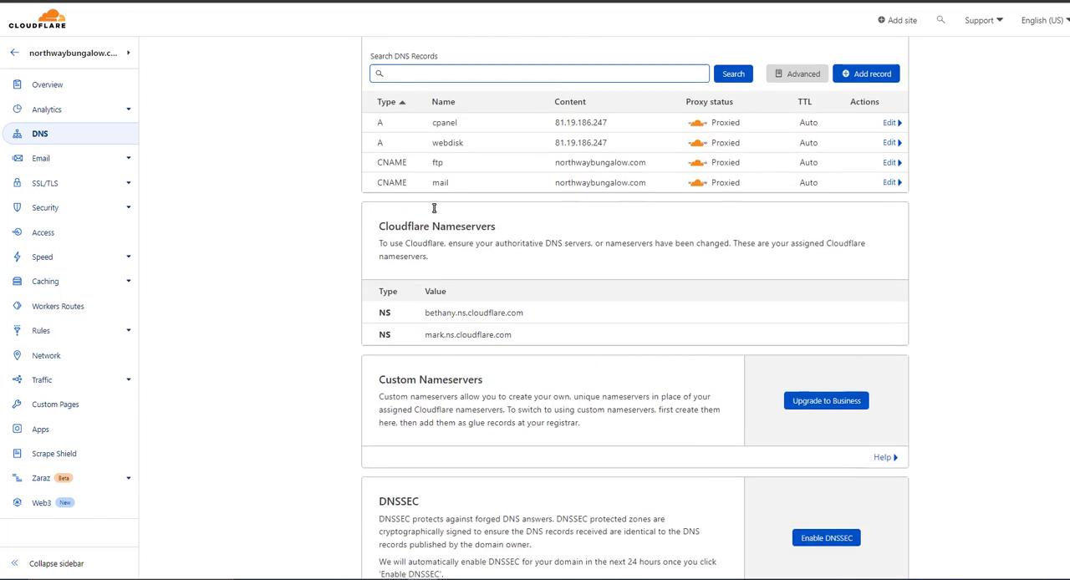
scroll("up", 3)
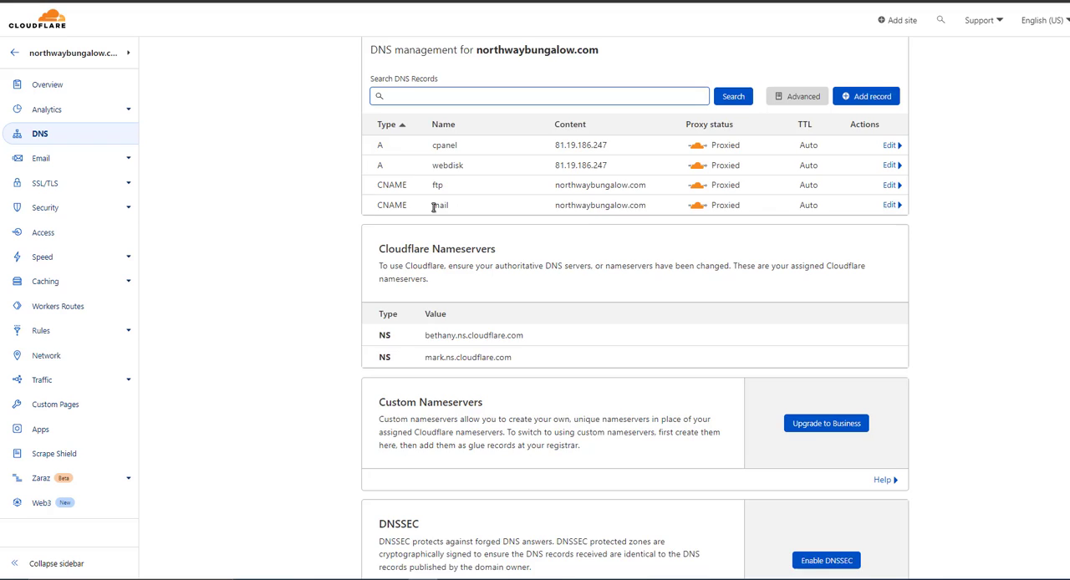
scroll("up", 3)
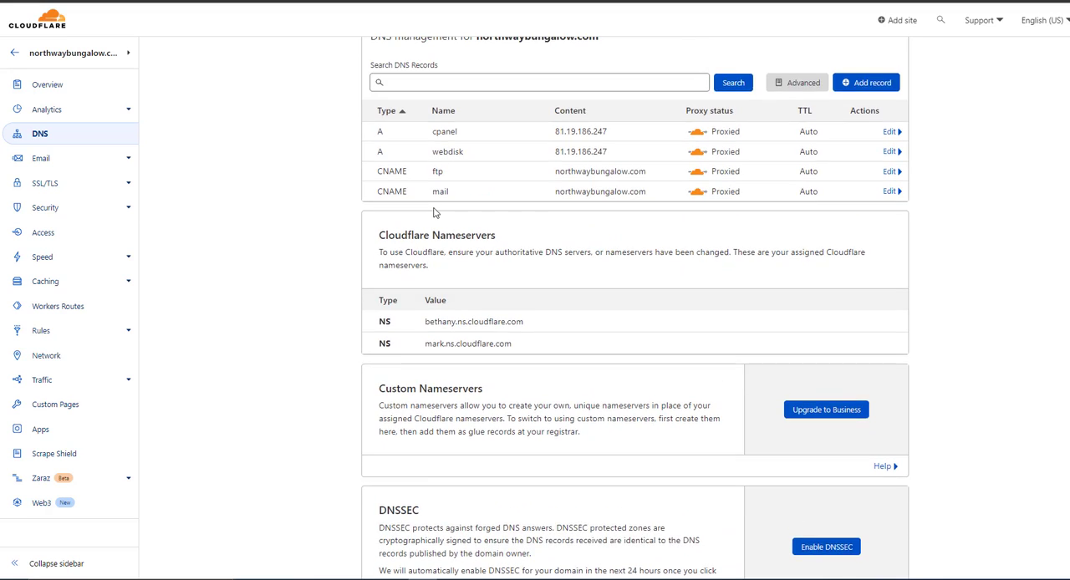
scroll("up", 3)
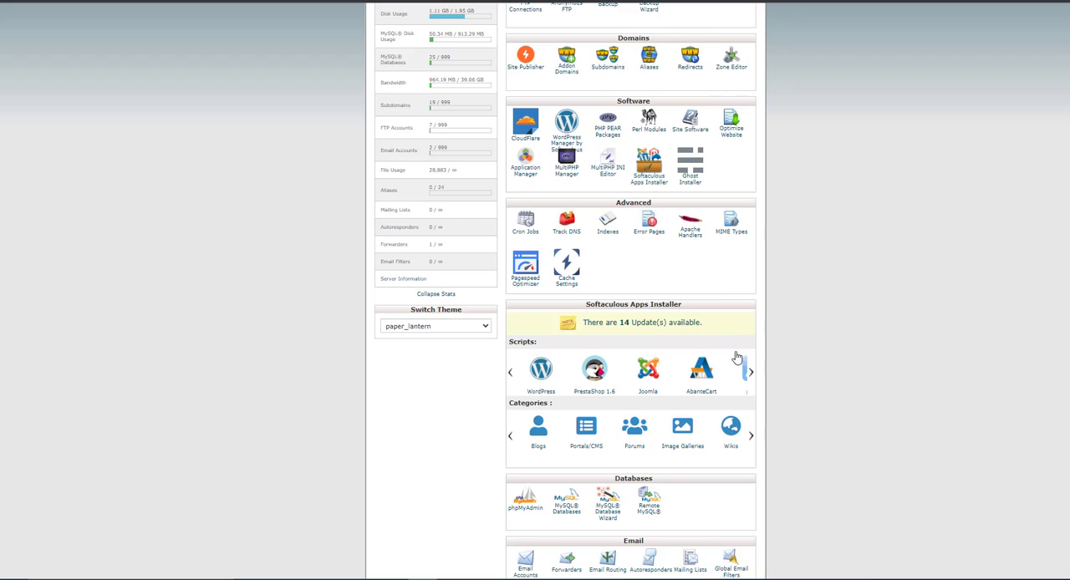
scroll("up", 3)
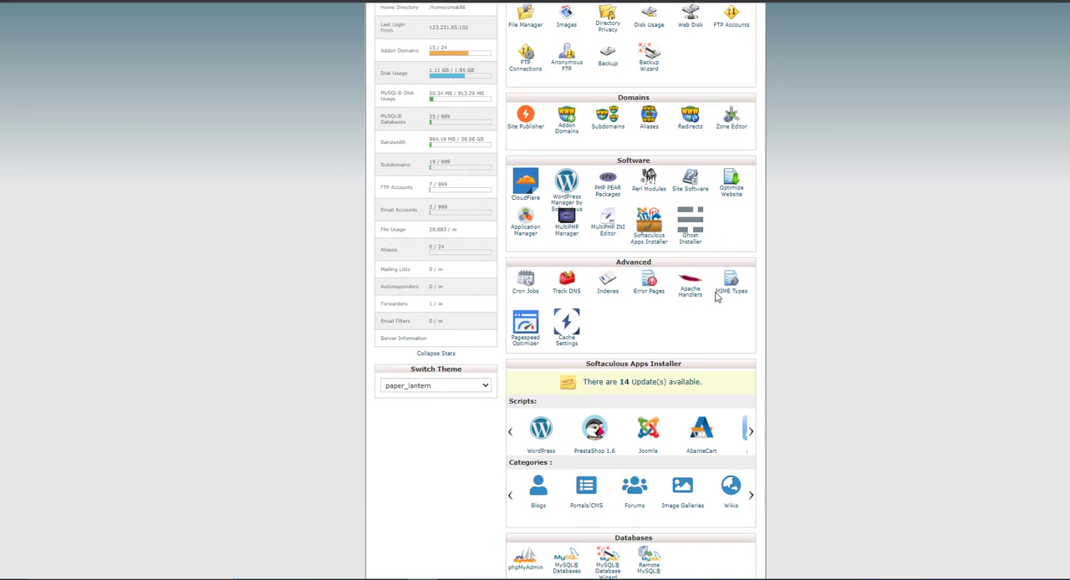
scroll("up", 3)
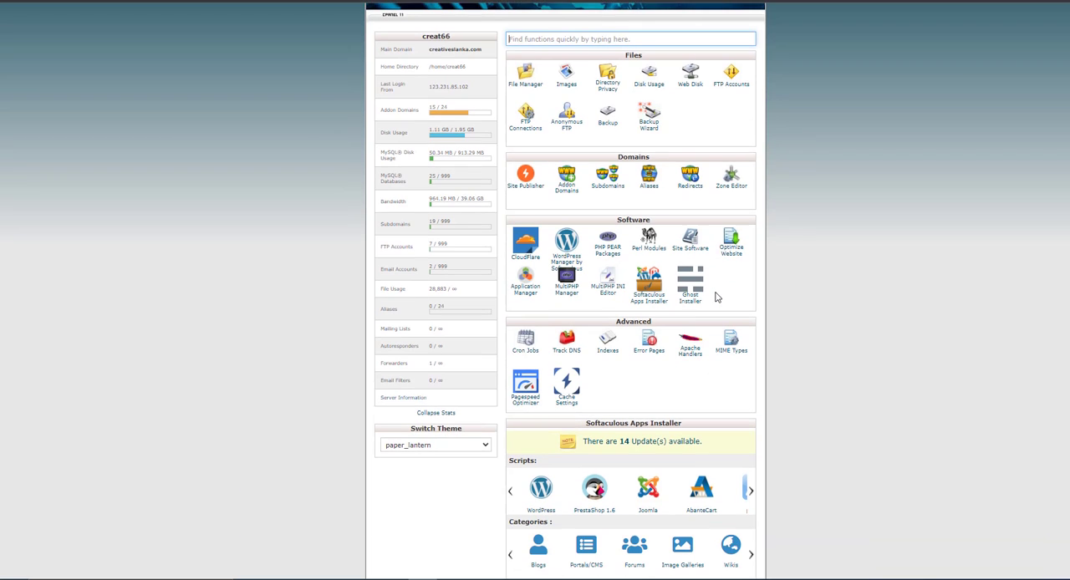
scroll("up", 3)
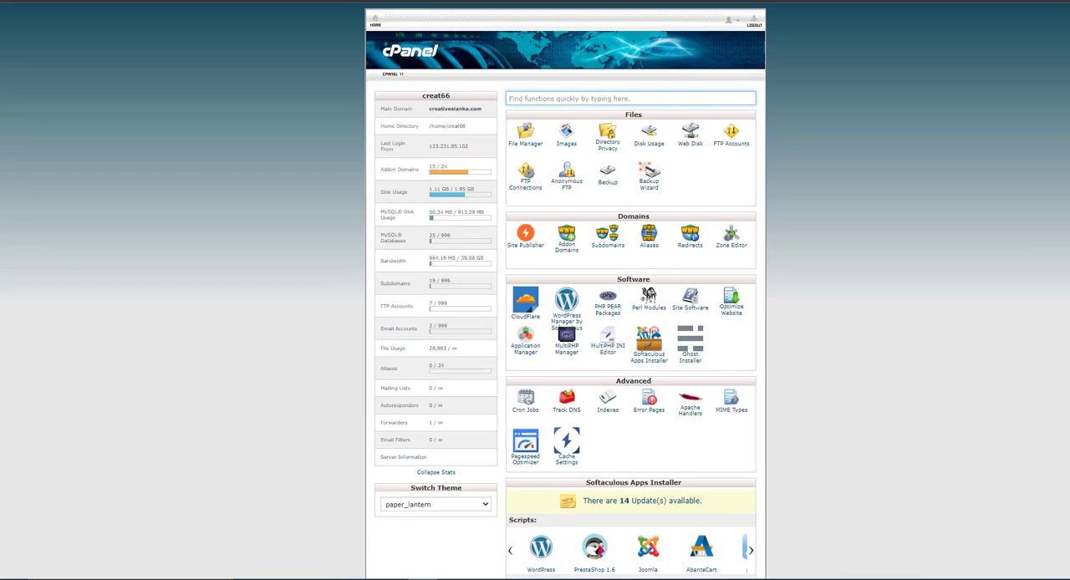
Step: In File Manager, rename the public_html folder NORTHWAYBUNGALOW.COM to oldNORTHWAYBUNGALOW.COM
left_click(525, 134)
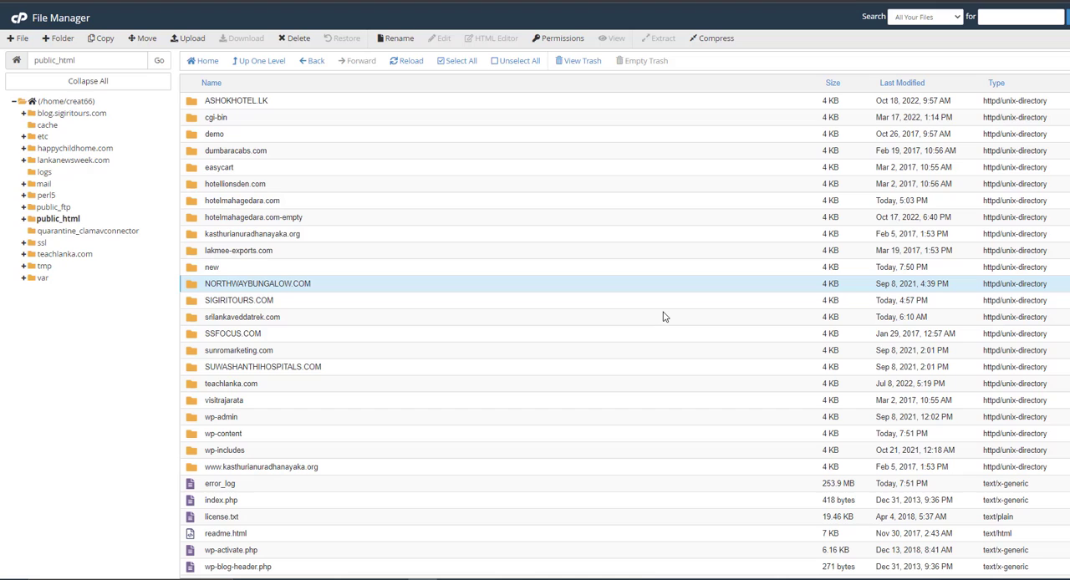
mouse_move(552, 302)
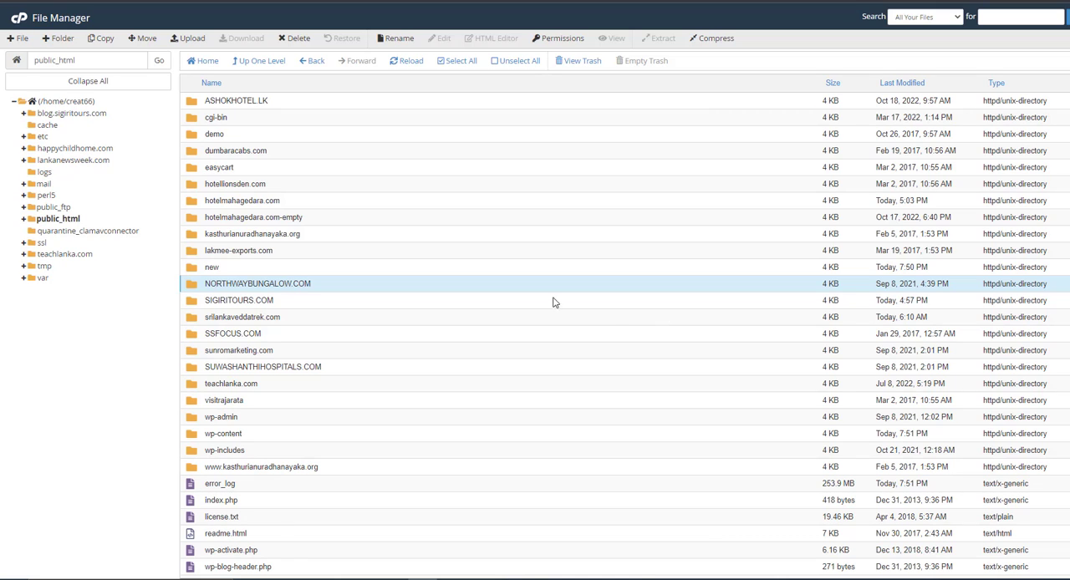
right_click(284, 284)
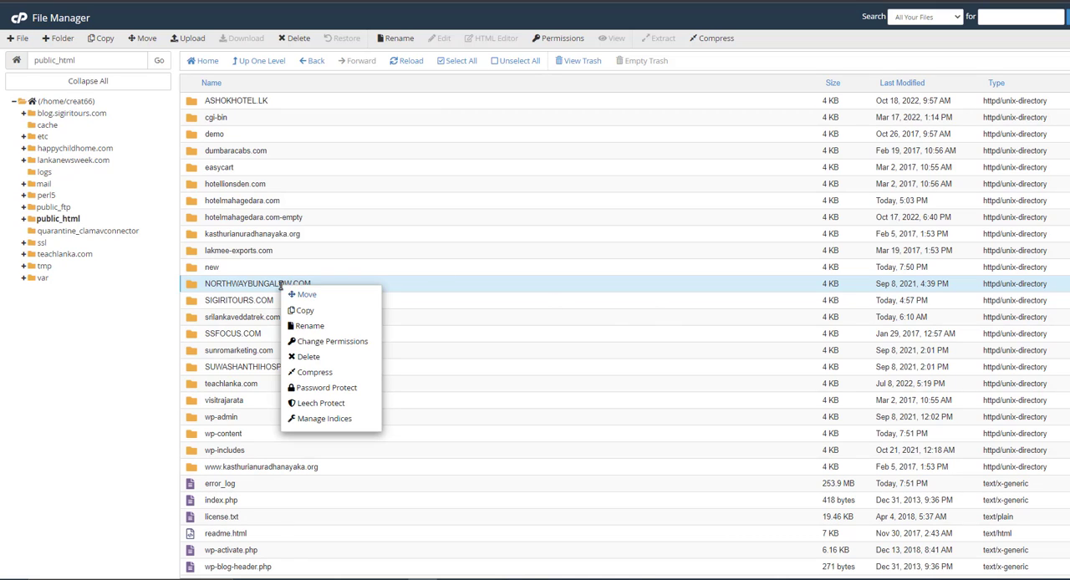
left_click(311, 326)
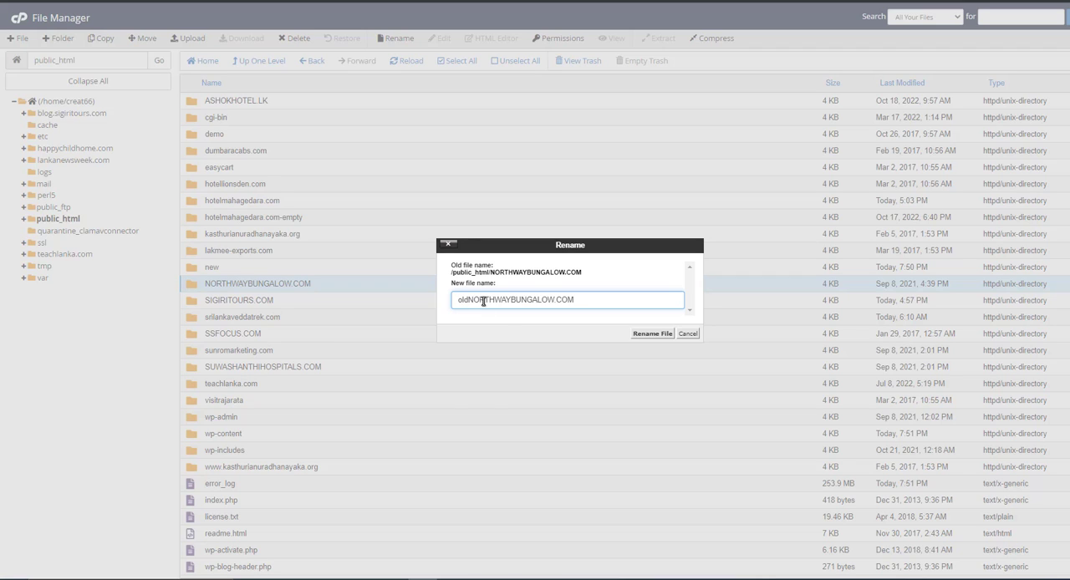
mouse_move(518, 288)
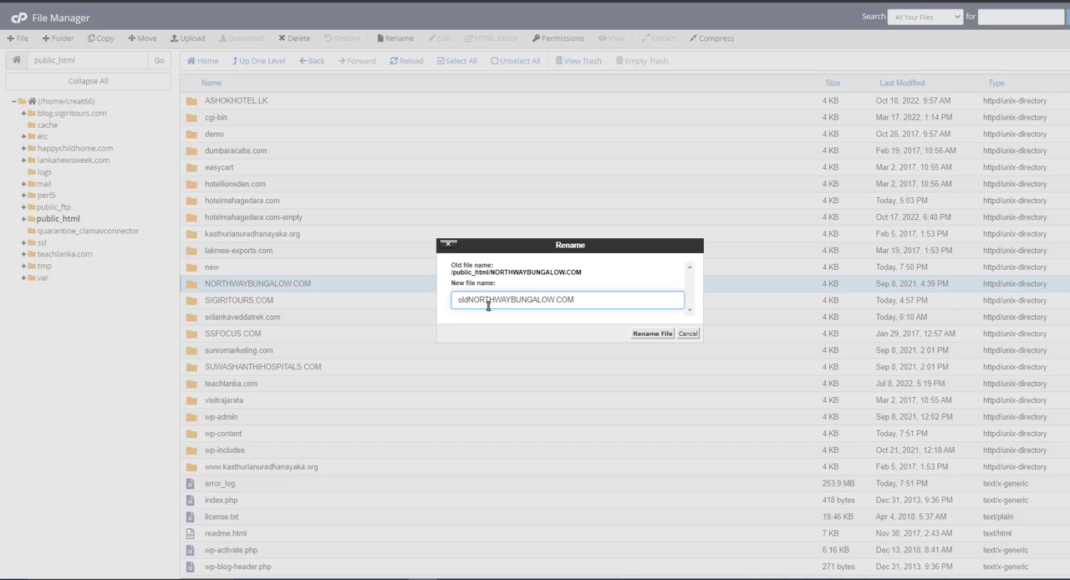
mouse_move(509, 316)
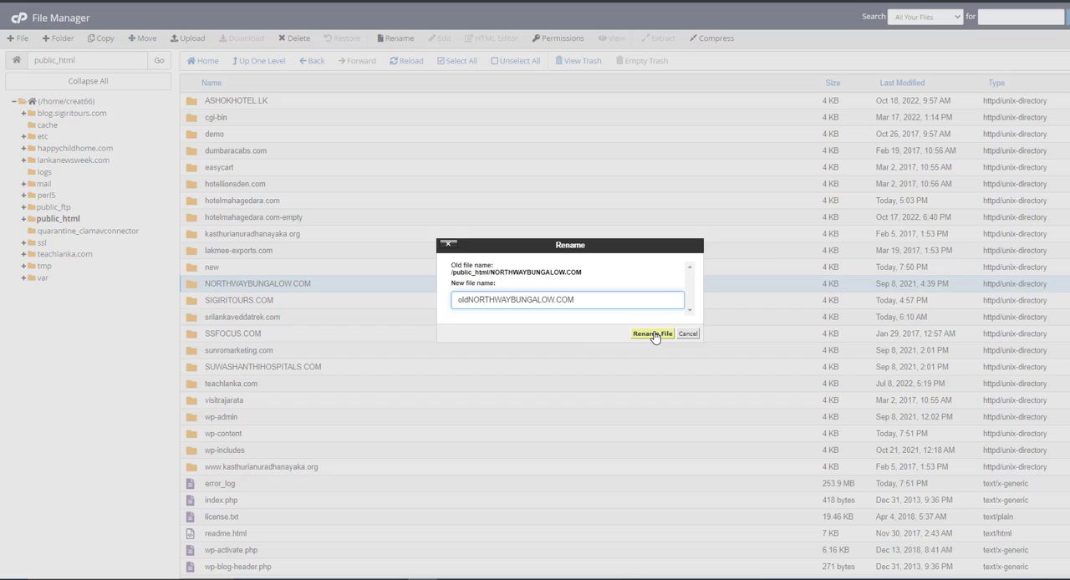
left_click(652, 334)
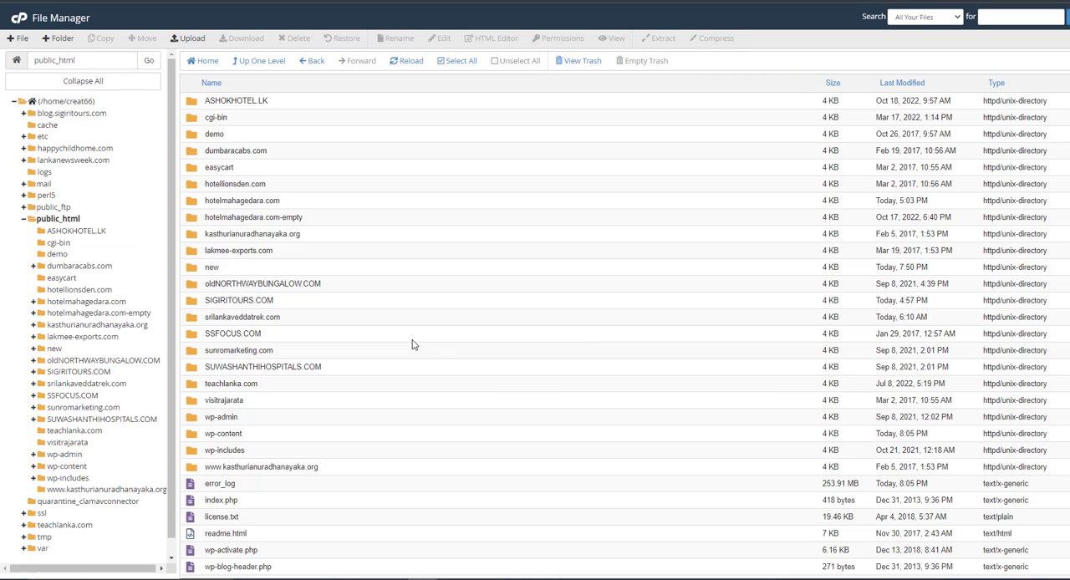
mouse_move(430, 243)
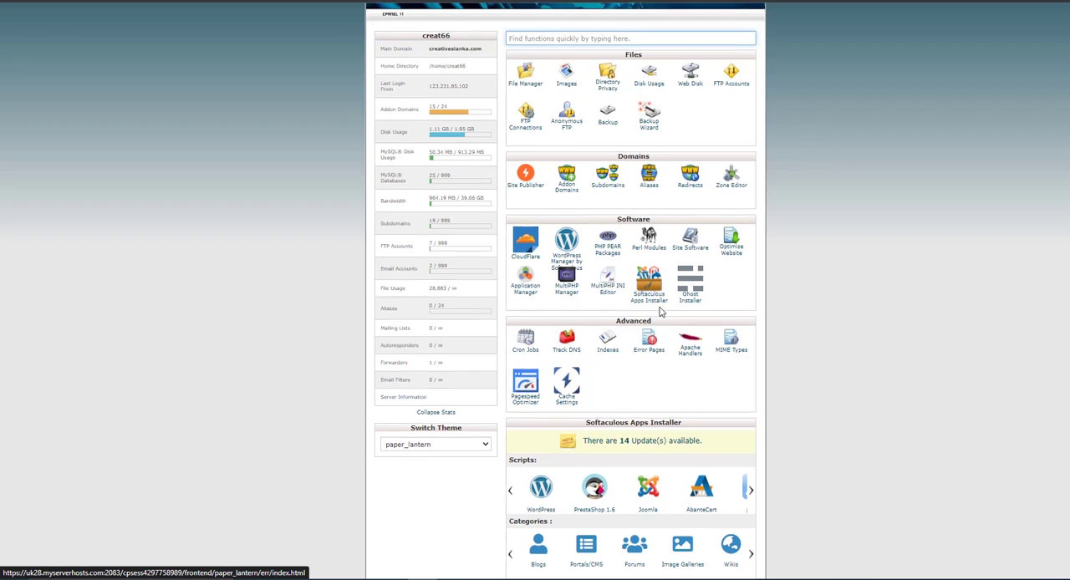
Step: Check Addon Domains: northwaybungalow.com still points at public_html/NORTHWAYBUNGALOW.COM
scroll("down", 3)
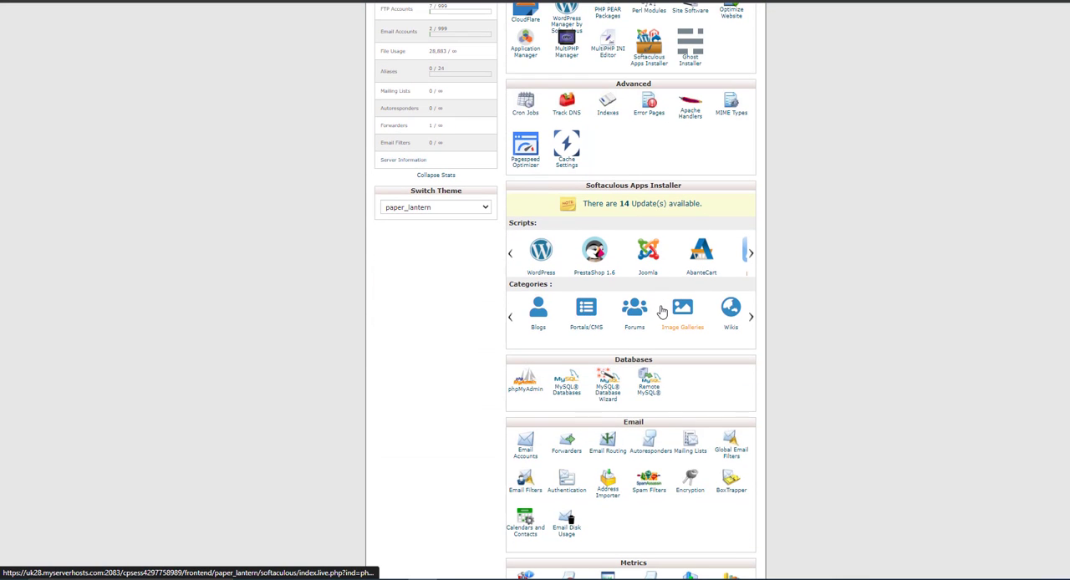
scroll("up", 3)
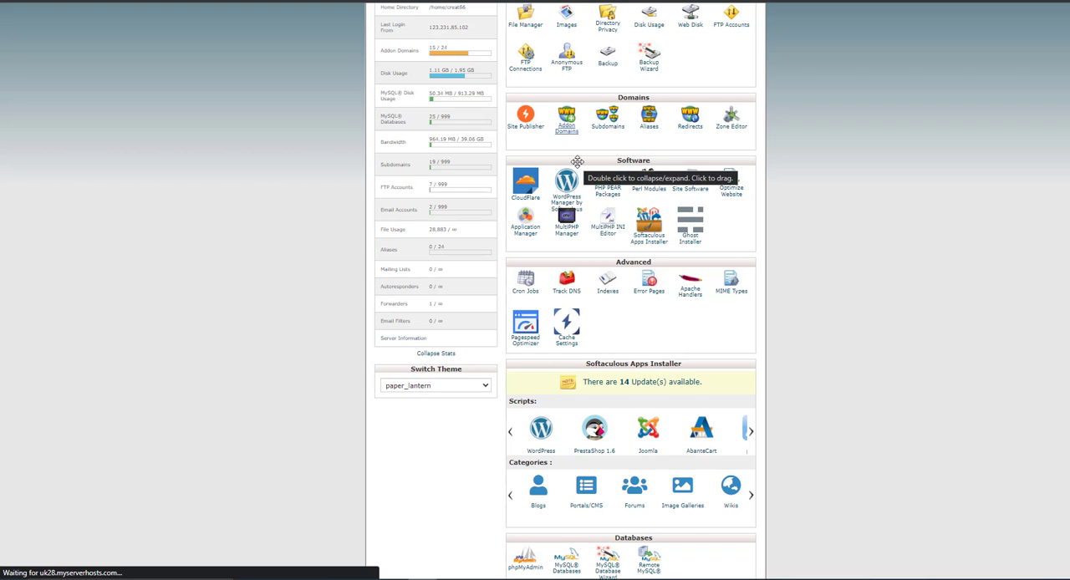
left_click(566, 117)
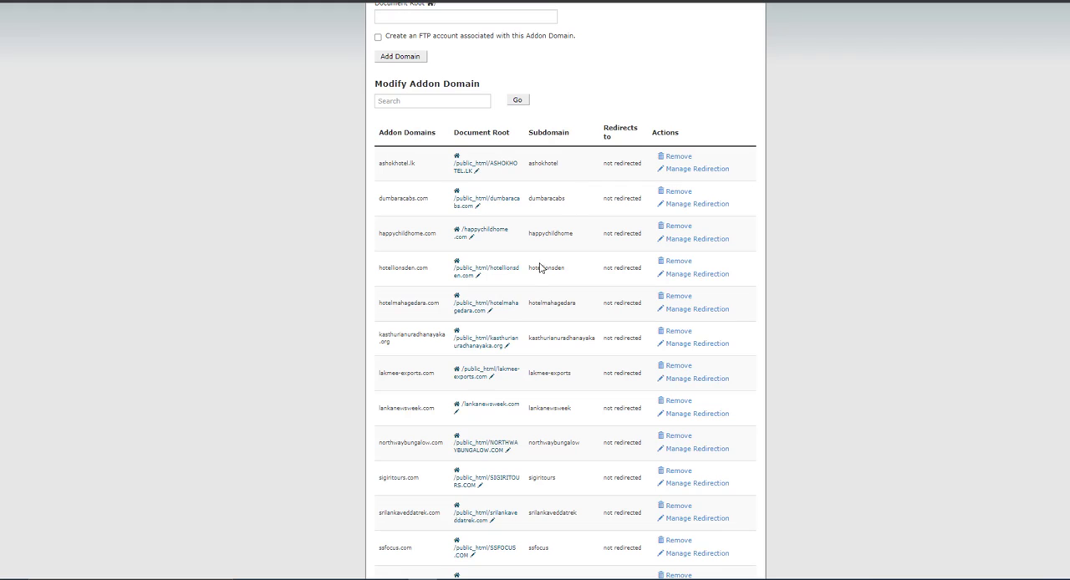
mouse_move(392, 303)
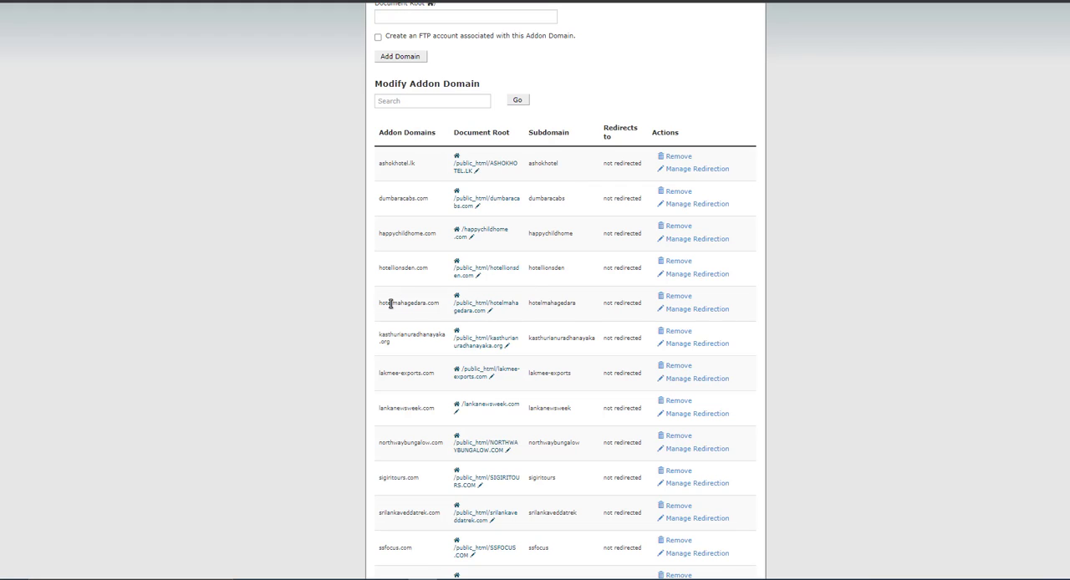
mouse_move(402, 241)
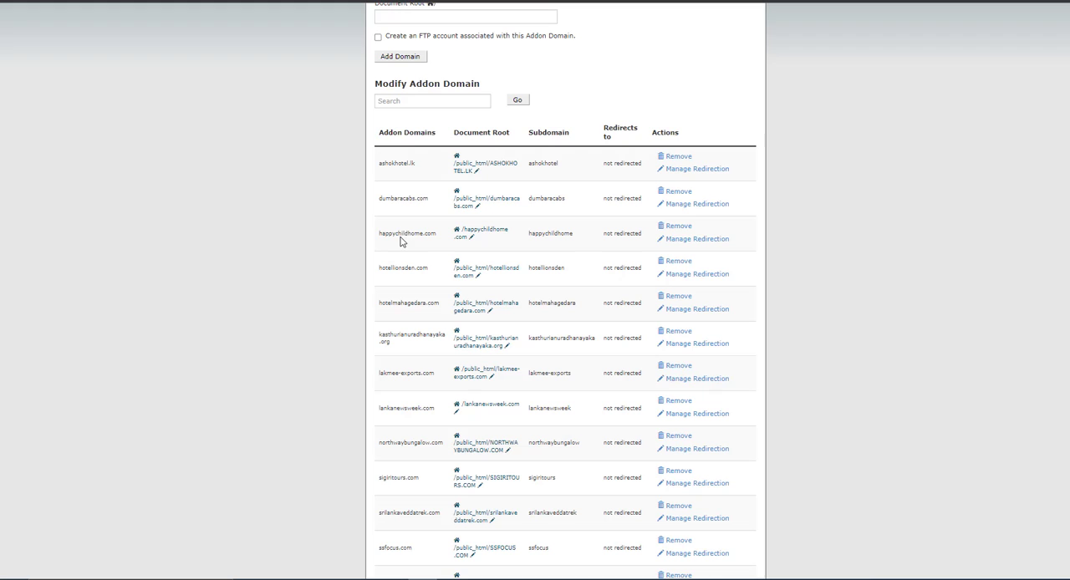
mouse_move(512, 448)
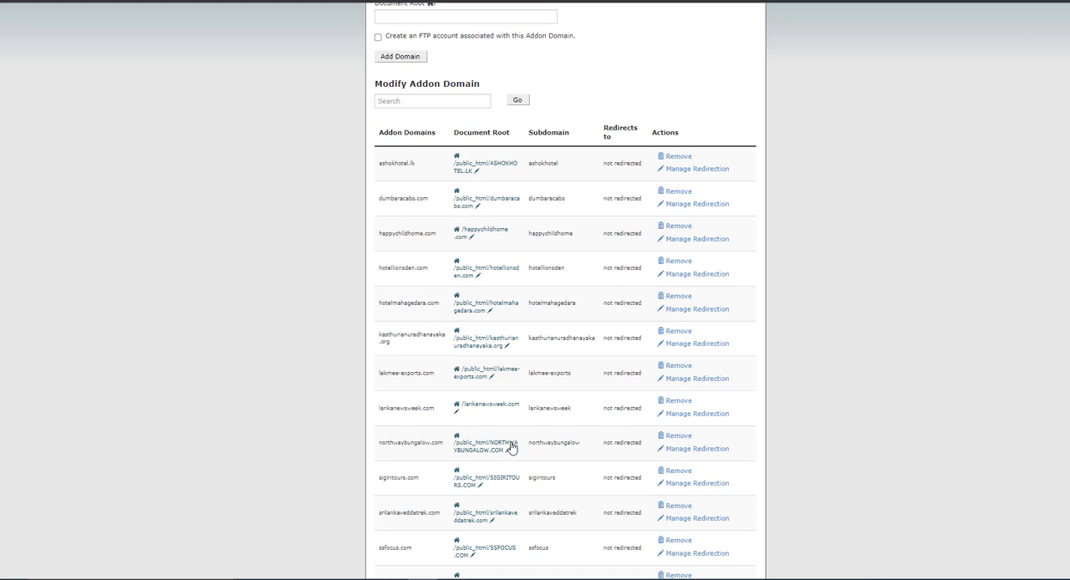
scroll("up", 3)
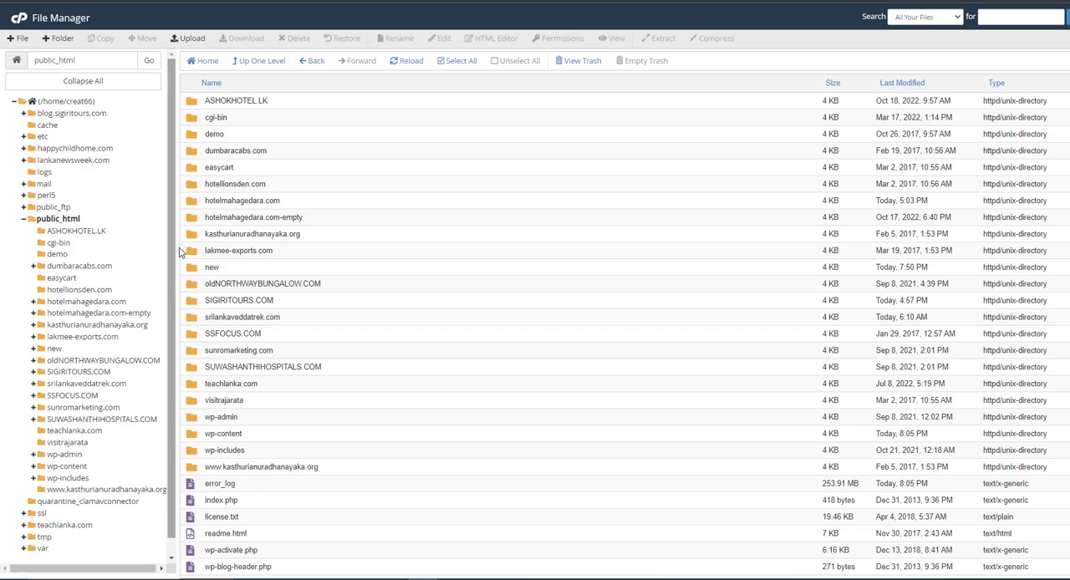
mouse_move(310, 263)
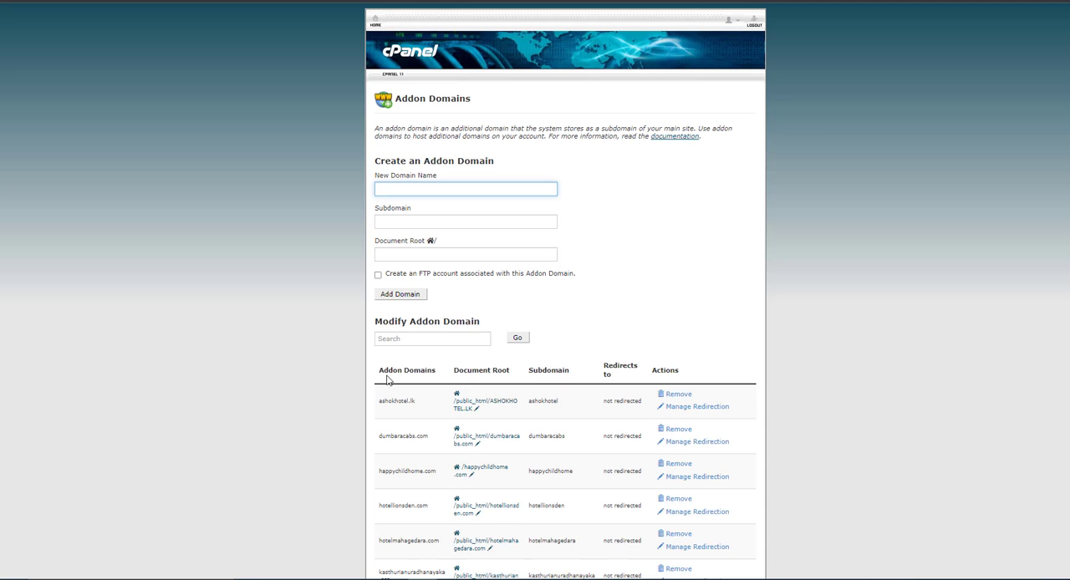
Step: Start removing the northwaybungalow.com addon domain, reaching its removal confirmation page
scroll("down", 3)
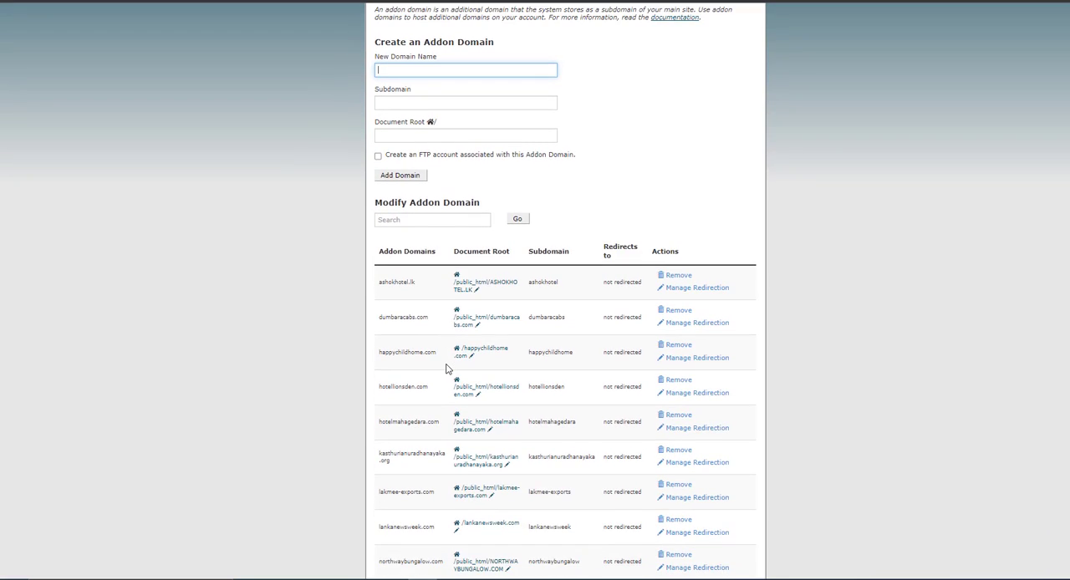
scroll("down", 3)
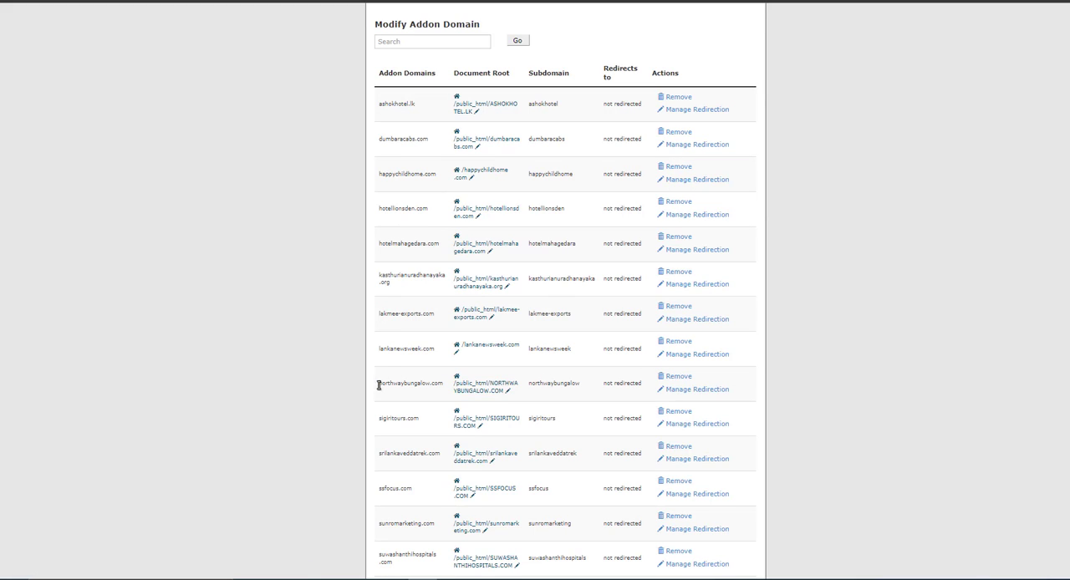
right_click(409, 384)
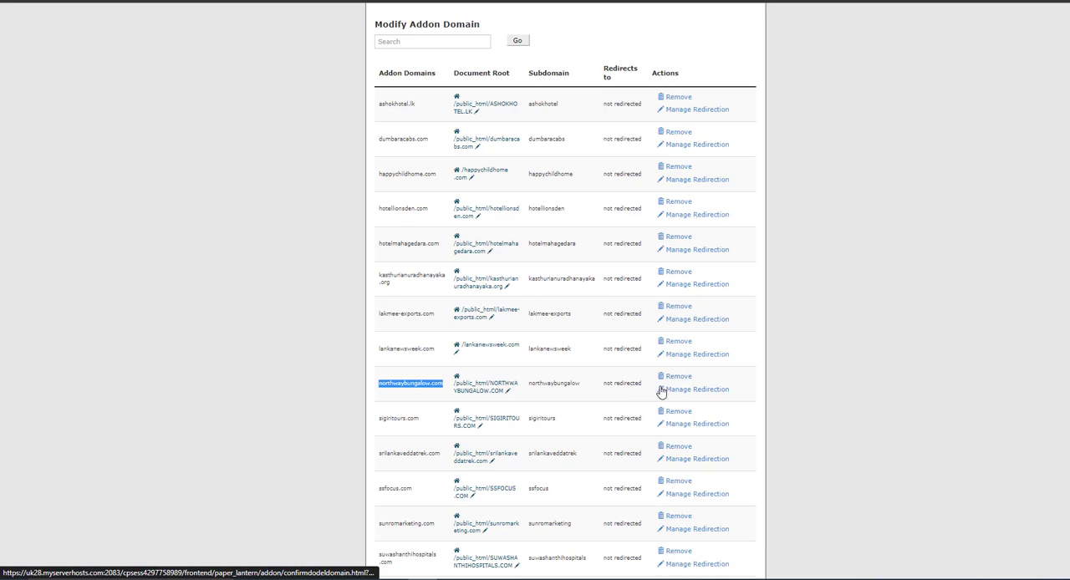
mouse_move(677, 376)
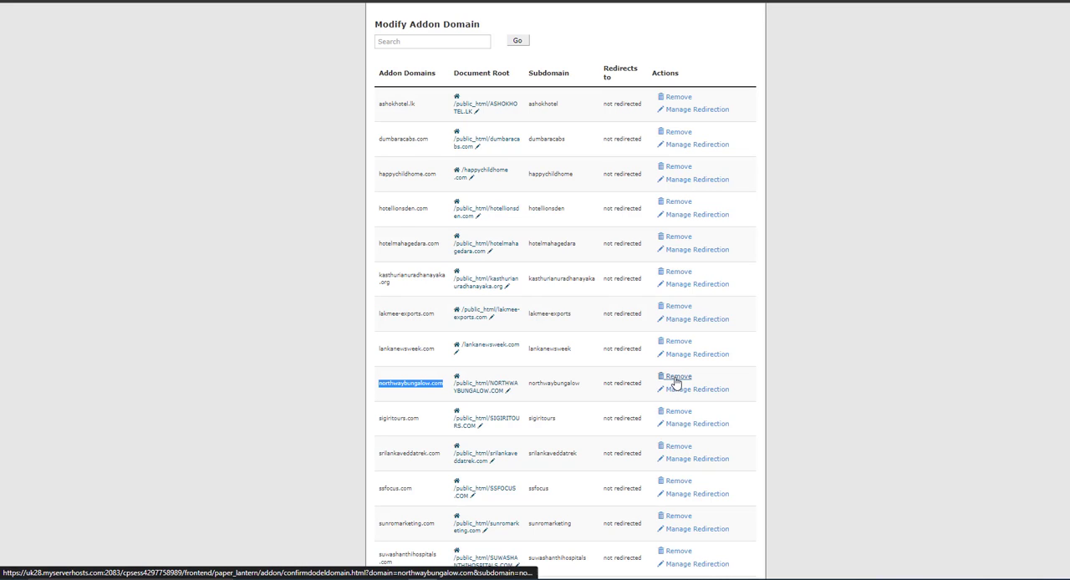
left_click(679, 375)
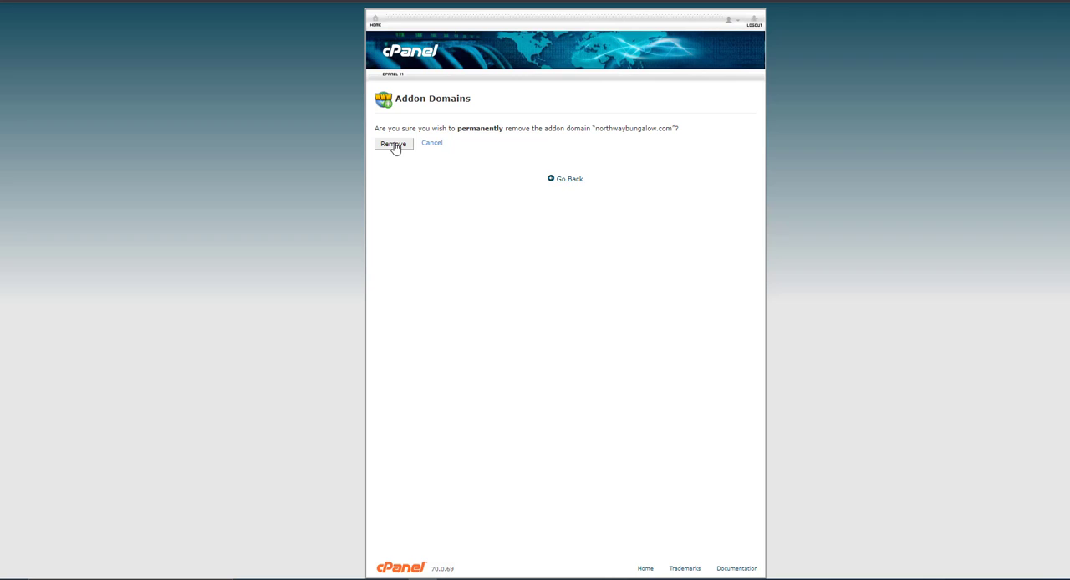
mouse_move(464, 255)
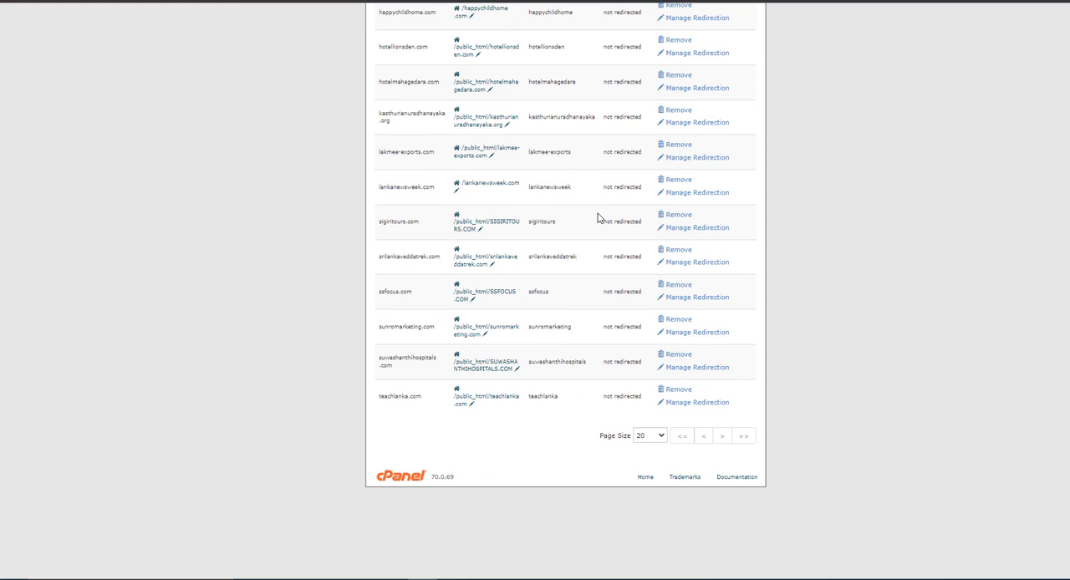
mouse_move(504, 356)
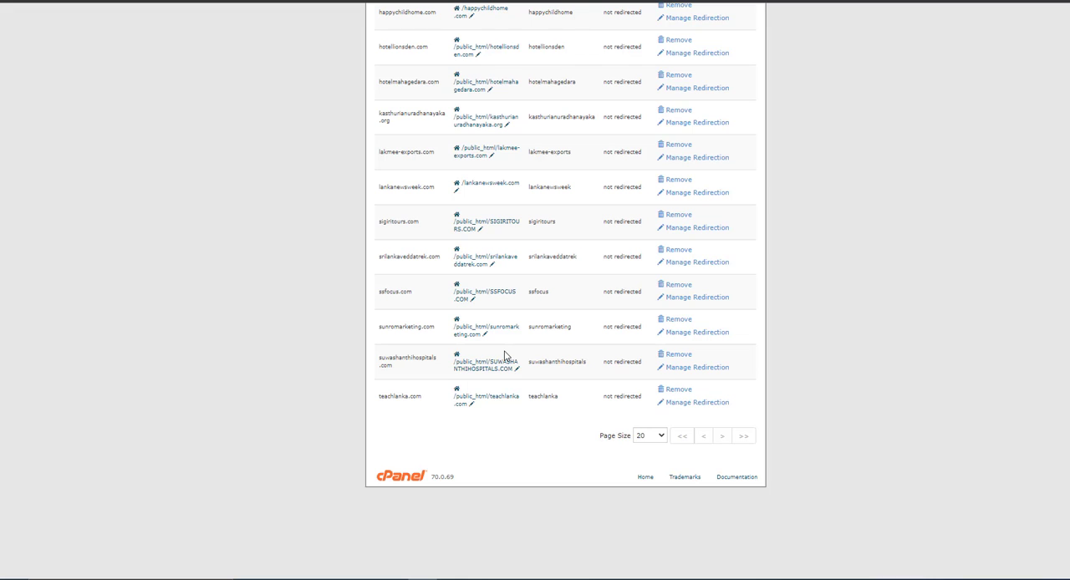
Step: Add addon domain northwaybungalow.com with subdomain northwaybungalow and document root northwaybungalow.com
scroll("up", 3)
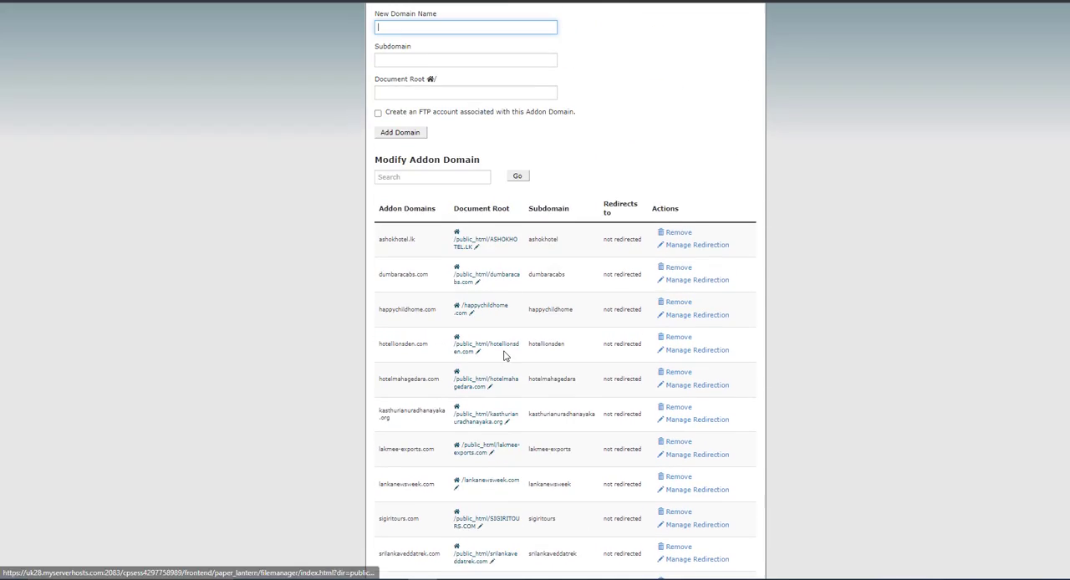
scroll("up", 3)
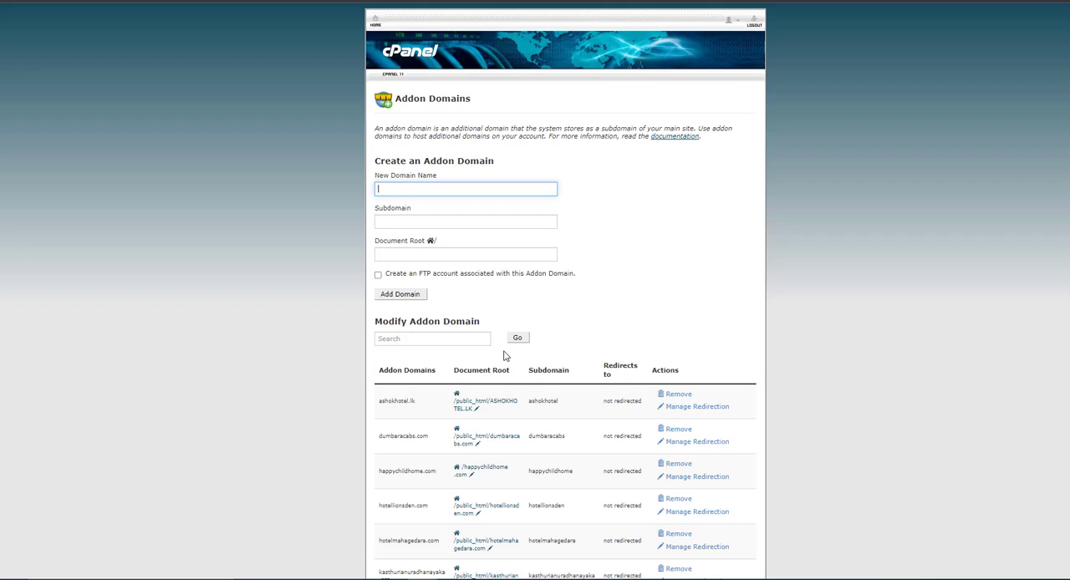
mouse_move(472, 279)
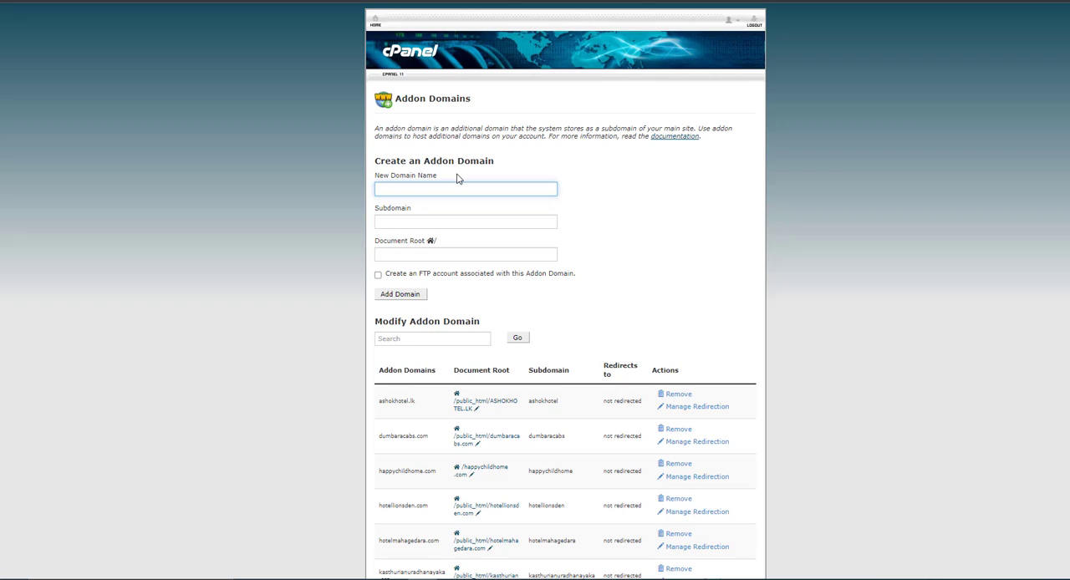
left_click(465, 188)
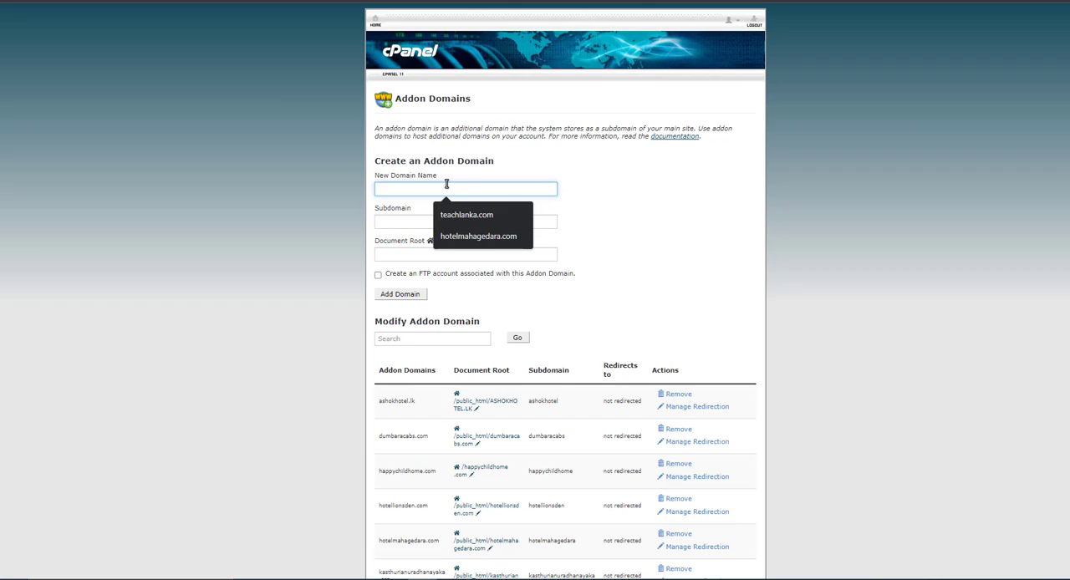
type("northwaybungalow.com")
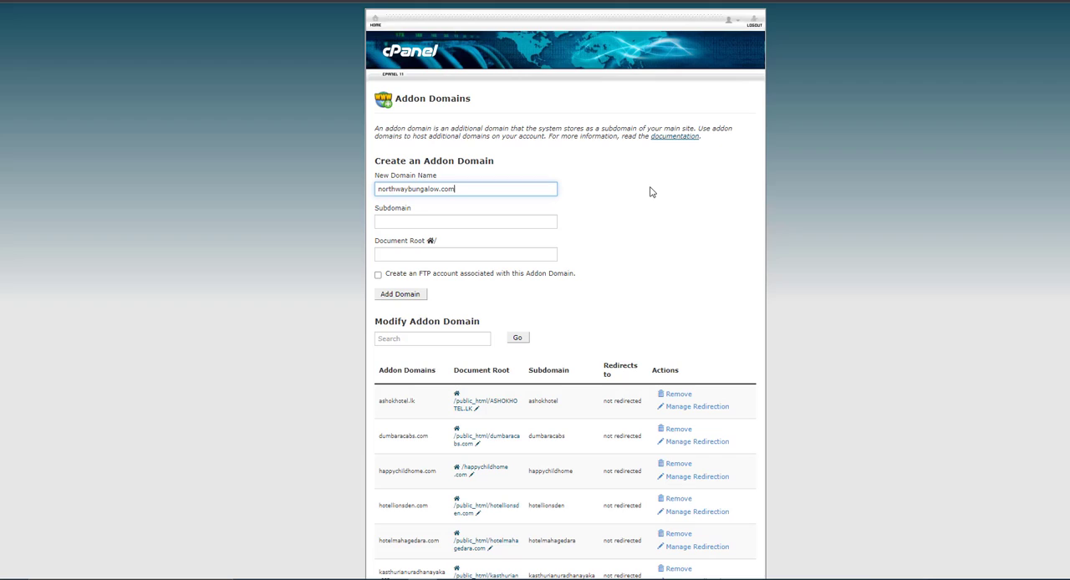
mouse_move(610, 210)
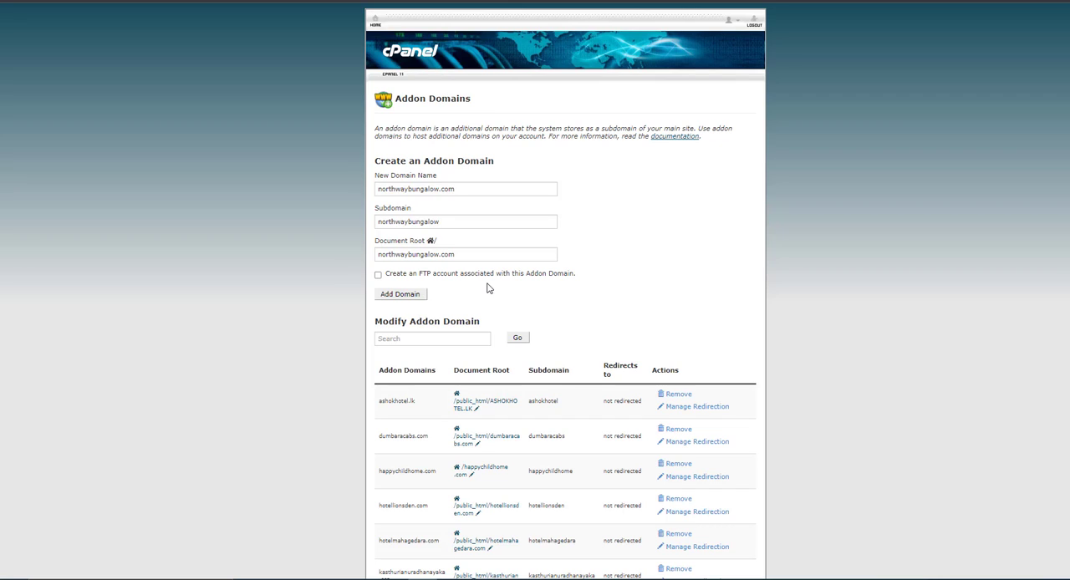
left_click(399, 294)
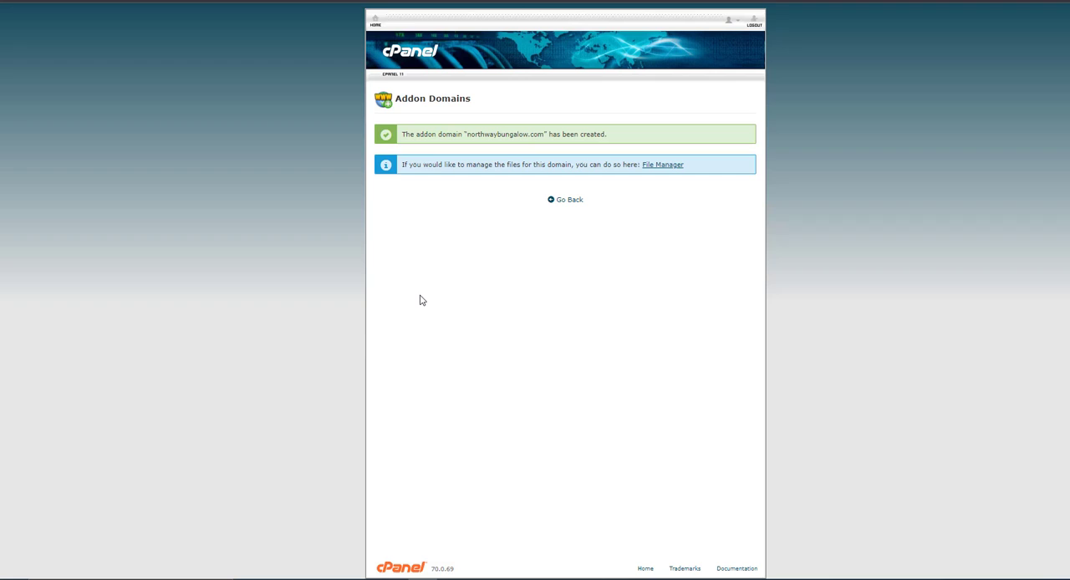
mouse_move(427, 147)
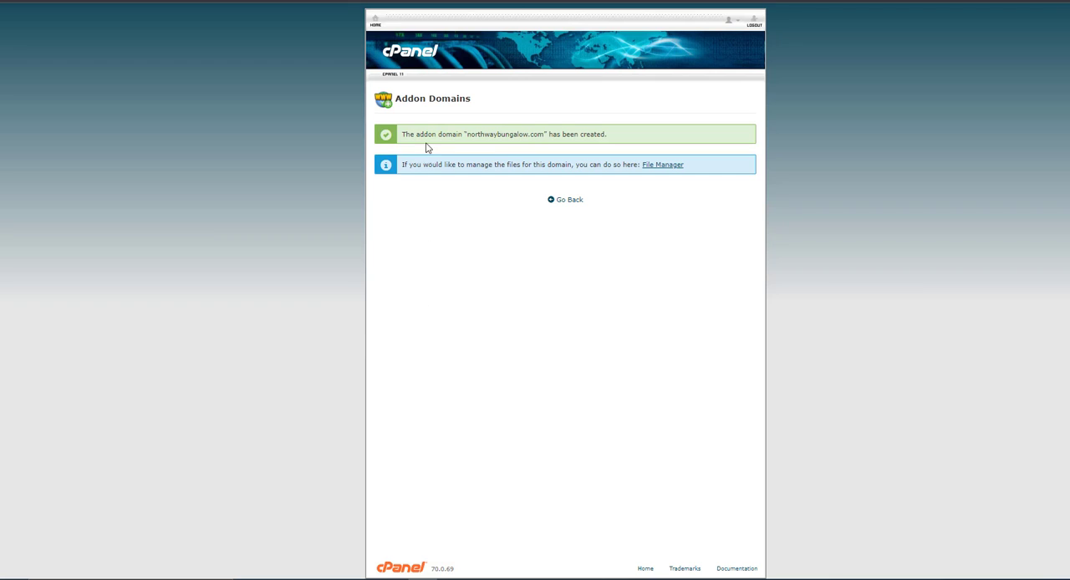
mouse_move(539, 195)
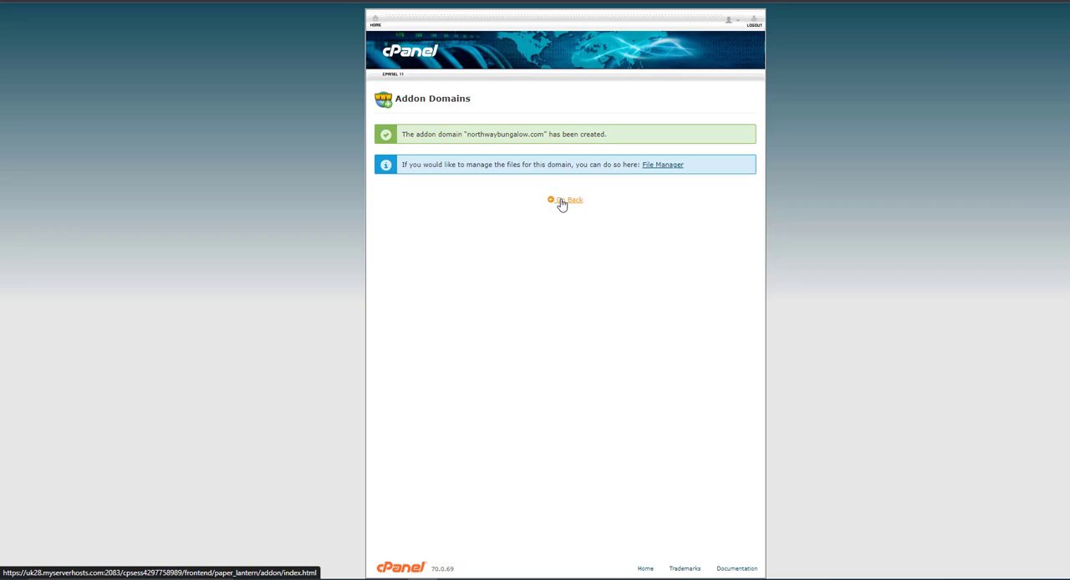
Step: Find northwaybungalow.com in the addon list with document root /northwaybungalow.com
left_click(569, 200)
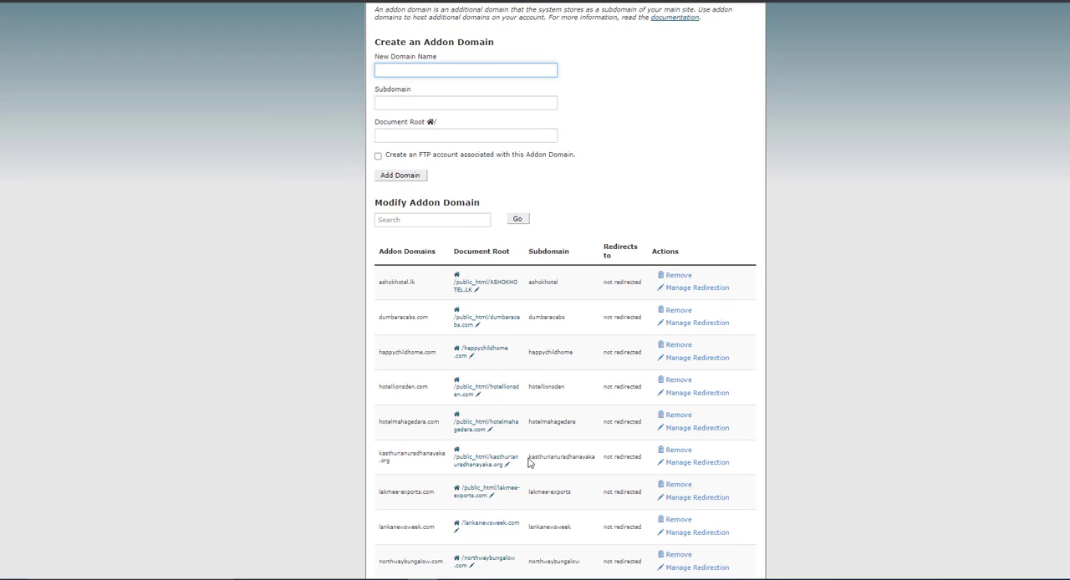
scroll("down", 3)
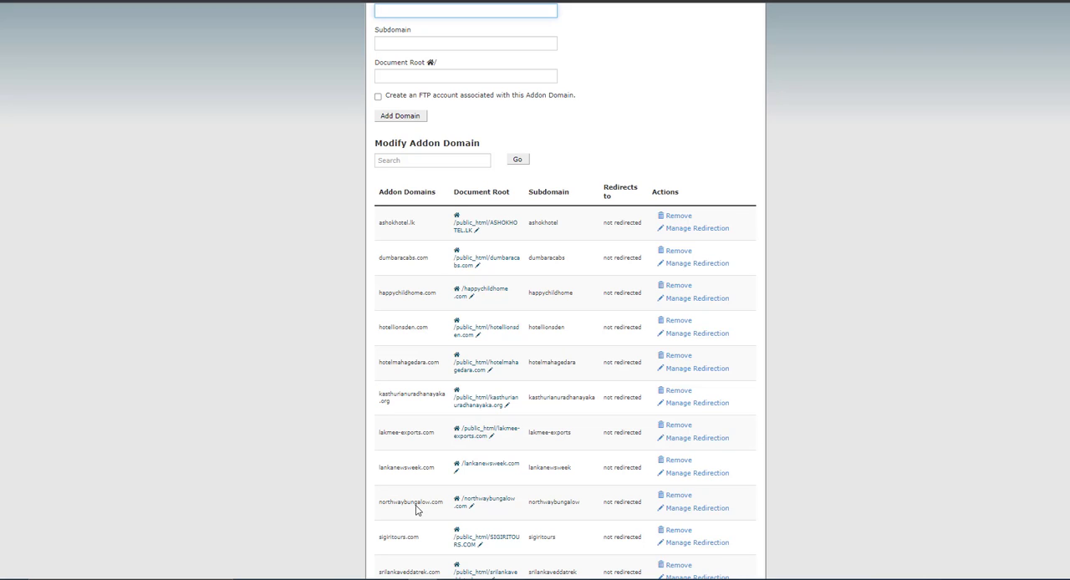
scroll("down", 3)
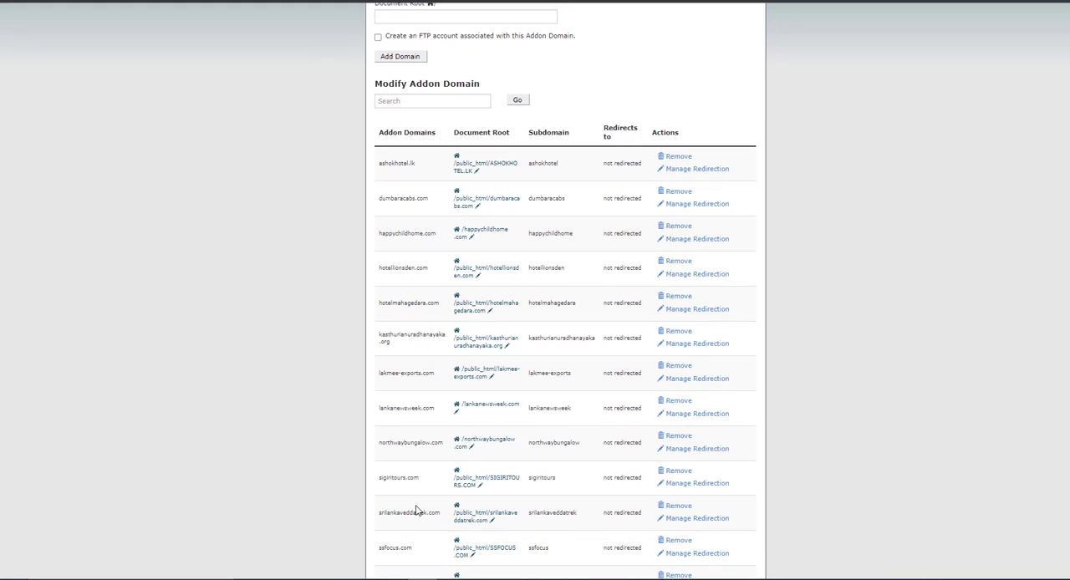
mouse_move(402, 456)
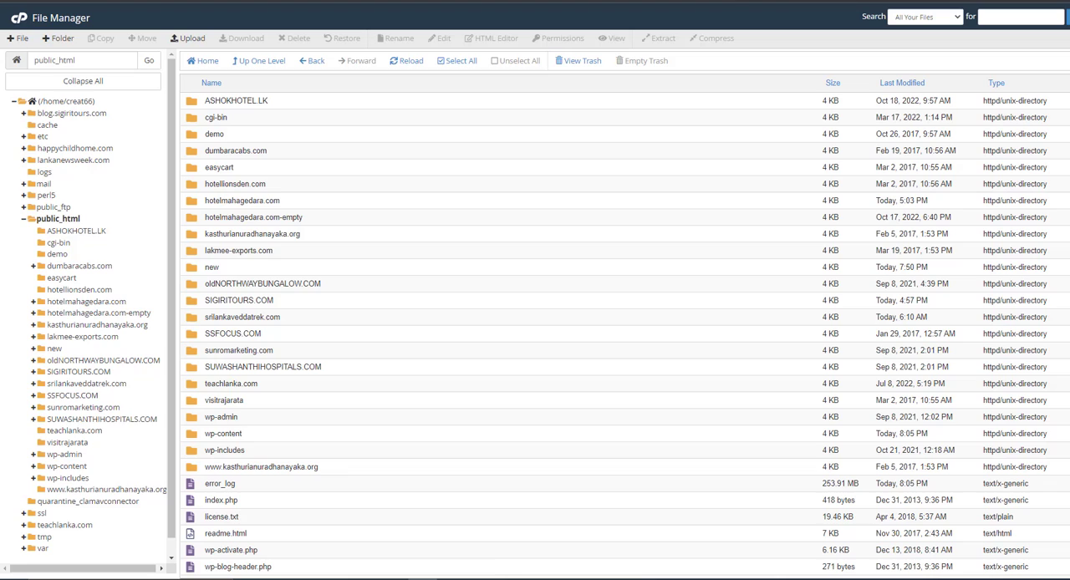
mouse_move(725, 19)
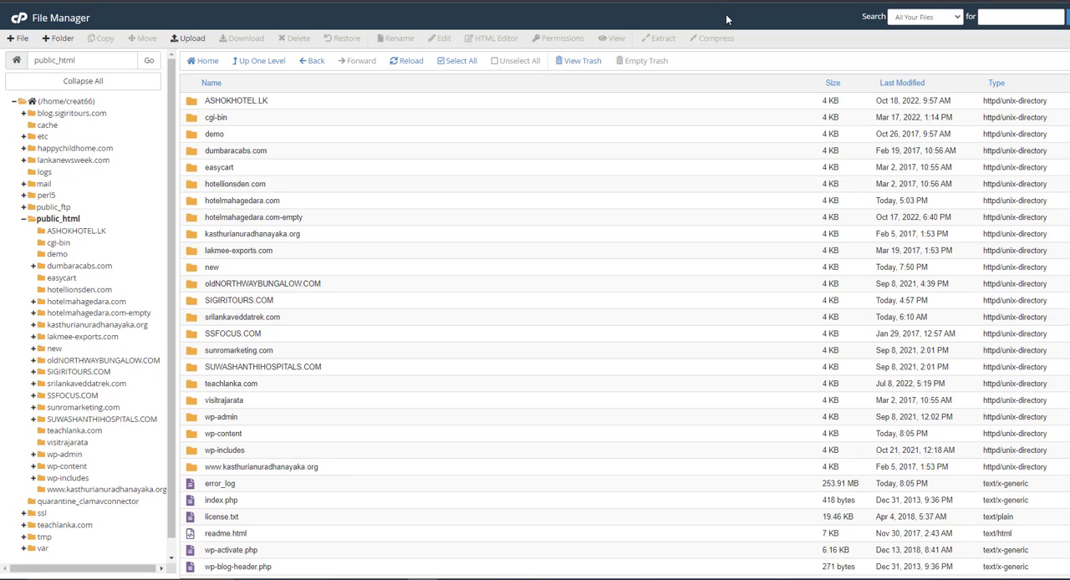
mouse_move(576, 142)
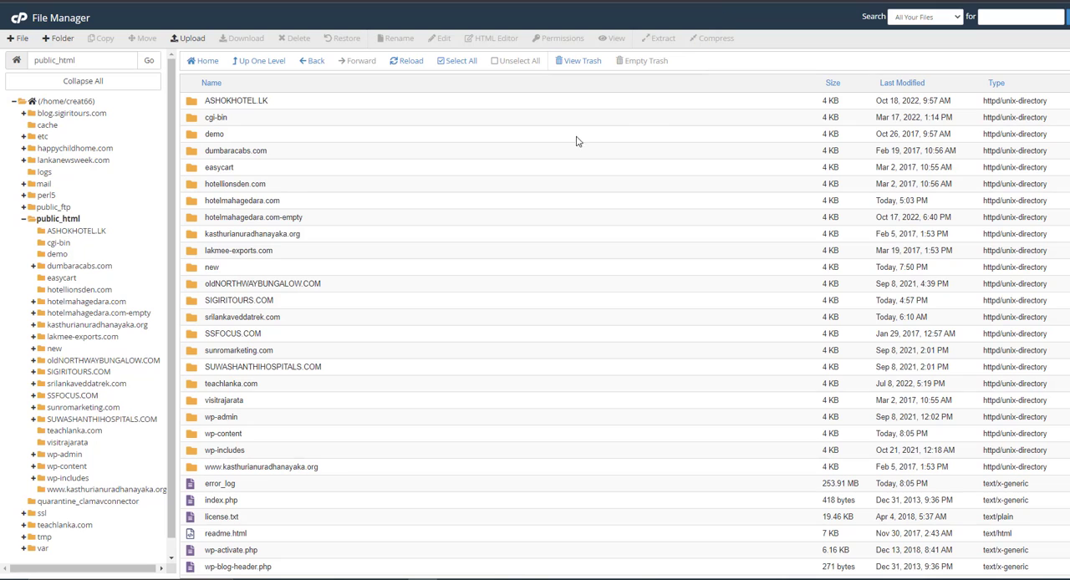
Step: Check the new NORTHWAYBUNGALOW.COM folder in public_html is empty, then trash it
left_click(202, 60)
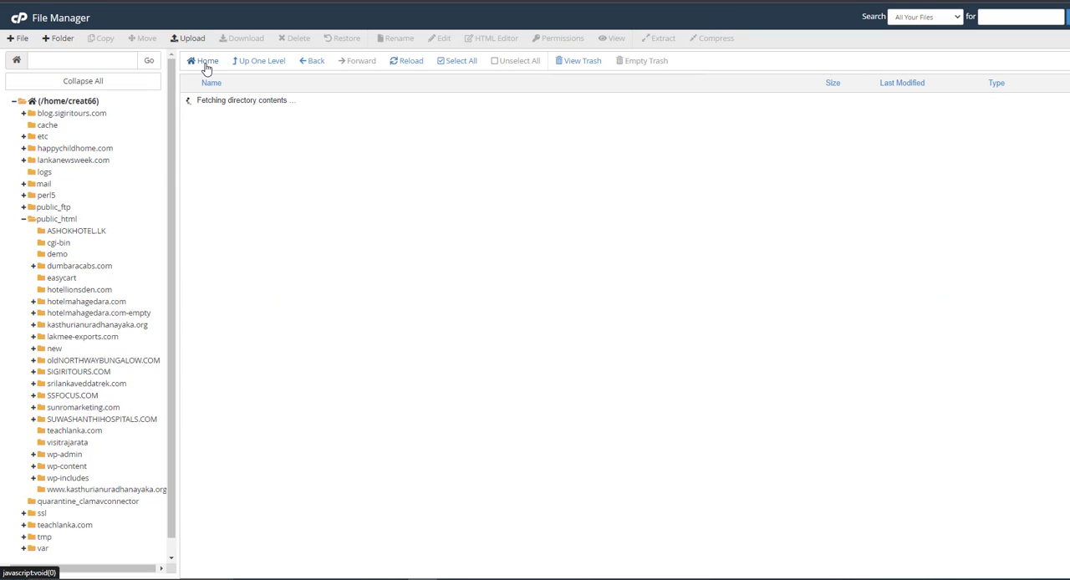
left_click(206, 60)
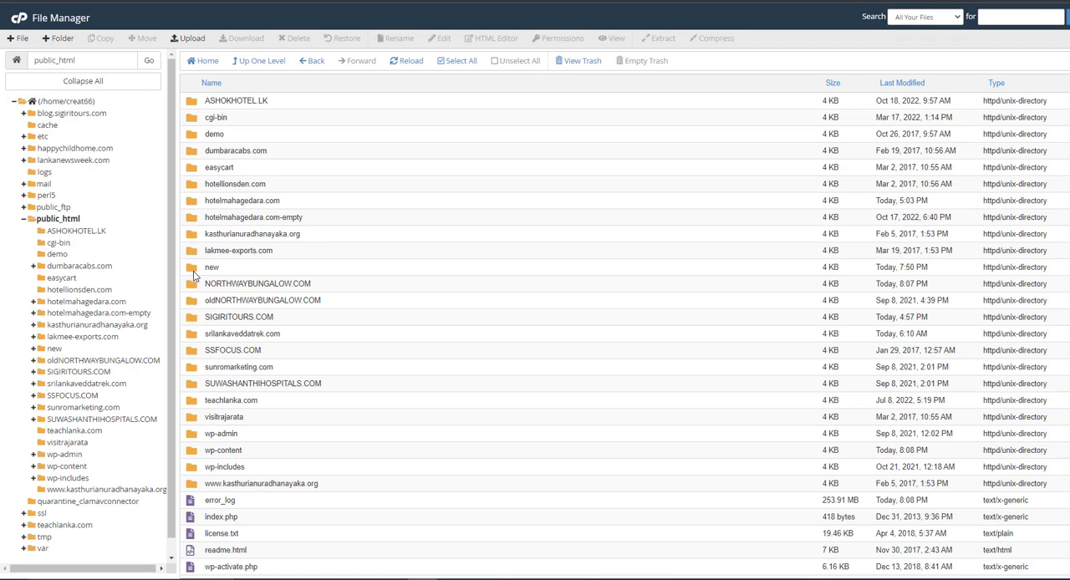
mouse_move(190, 290)
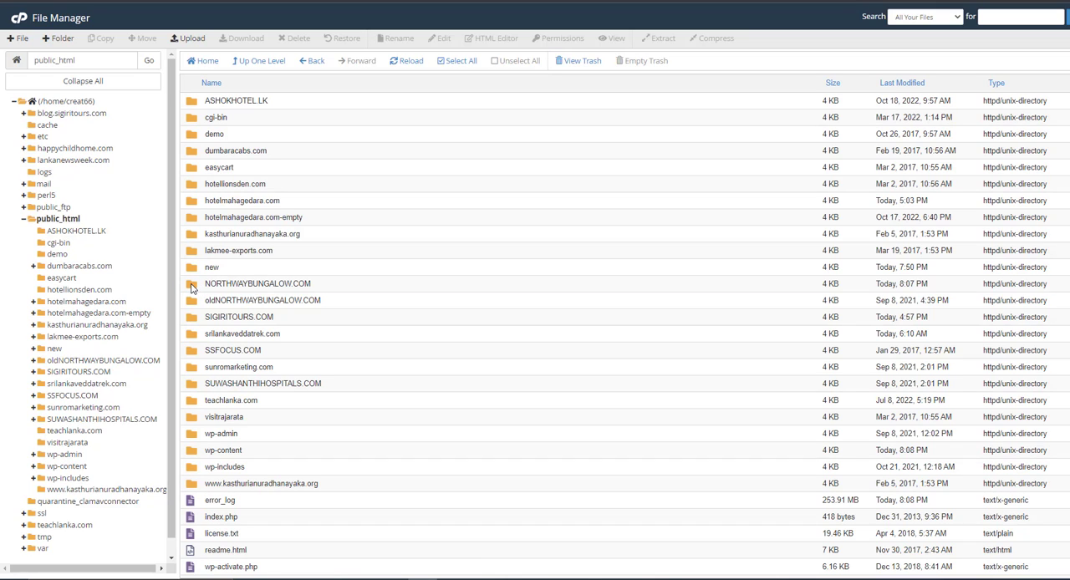
double_click(257, 283)
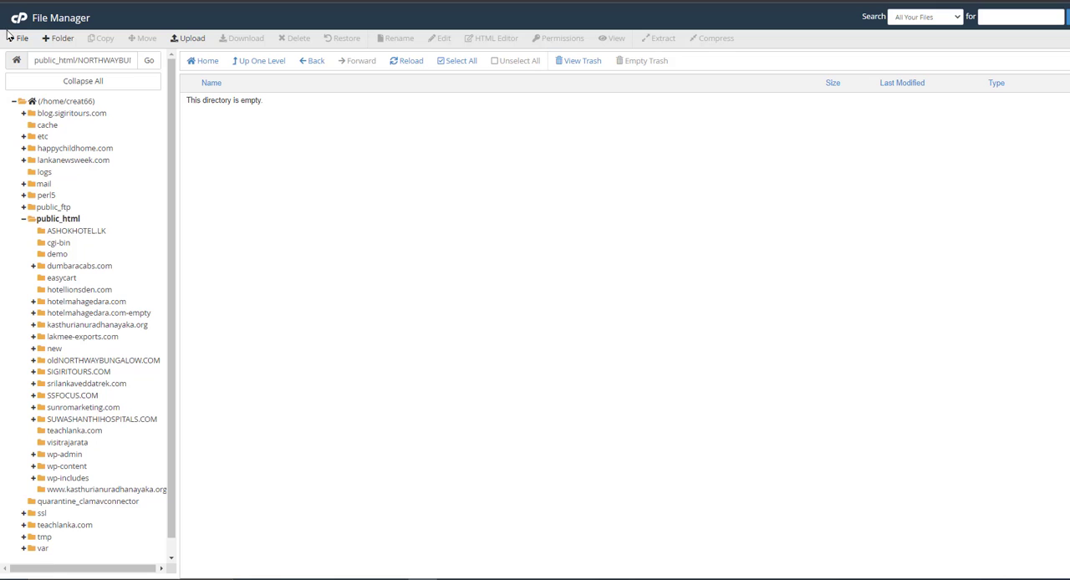
mouse_move(202, 61)
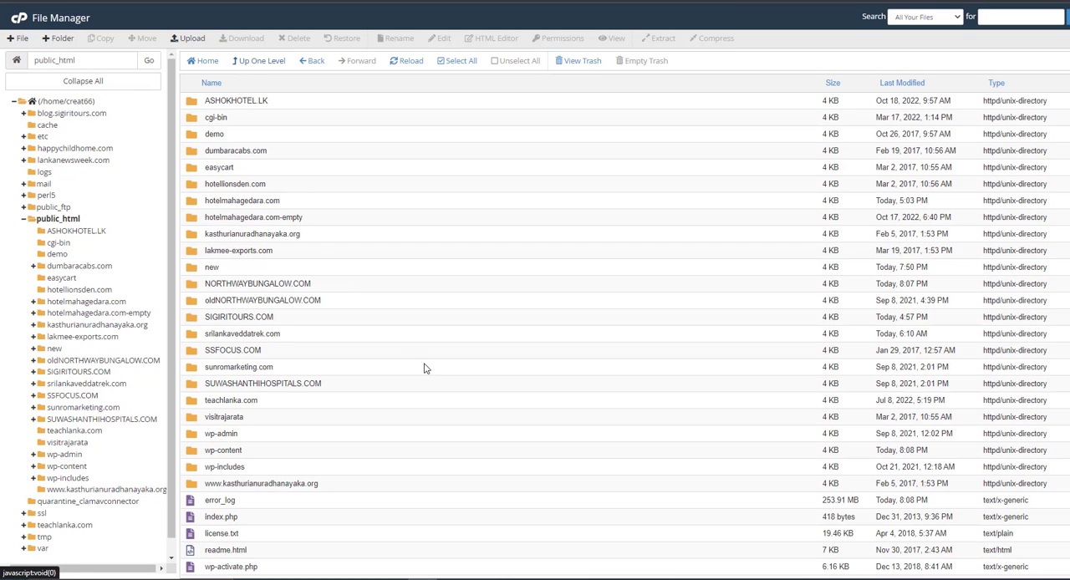
left_click(256, 284)
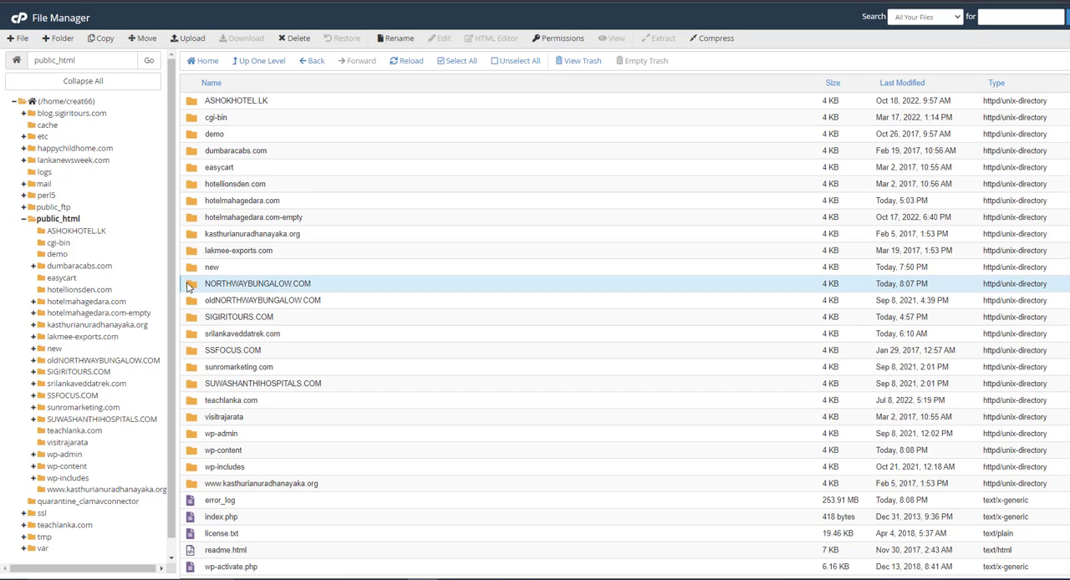
right_click(257, 284)
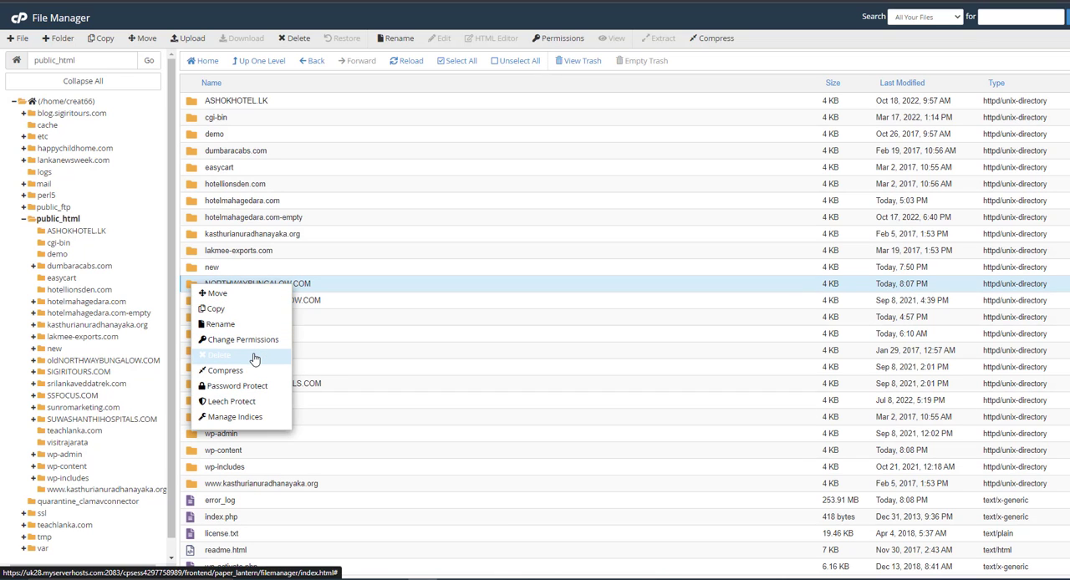
left_click(219, 354)
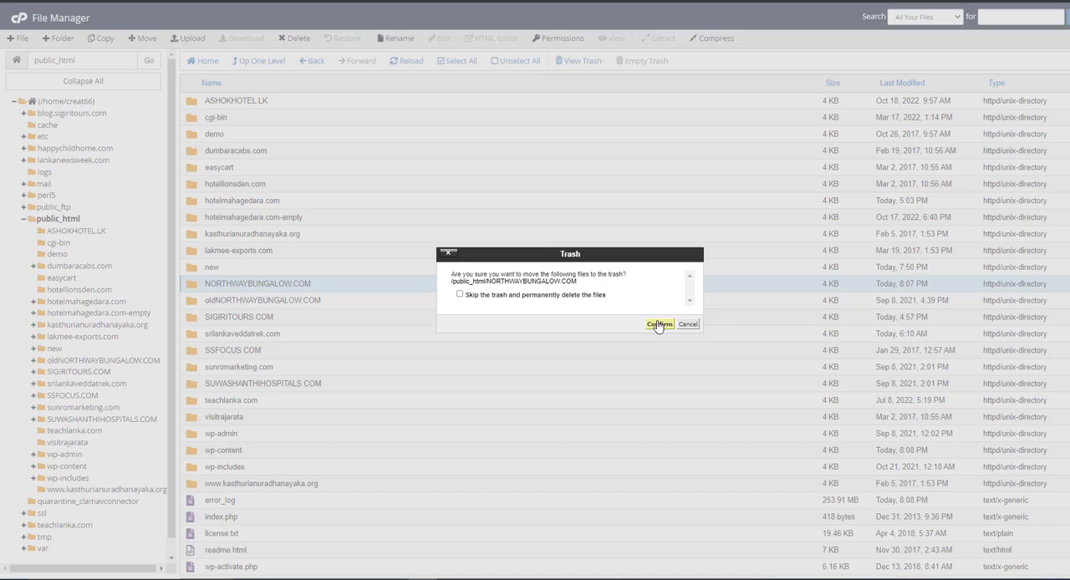
left_click(660, 324)
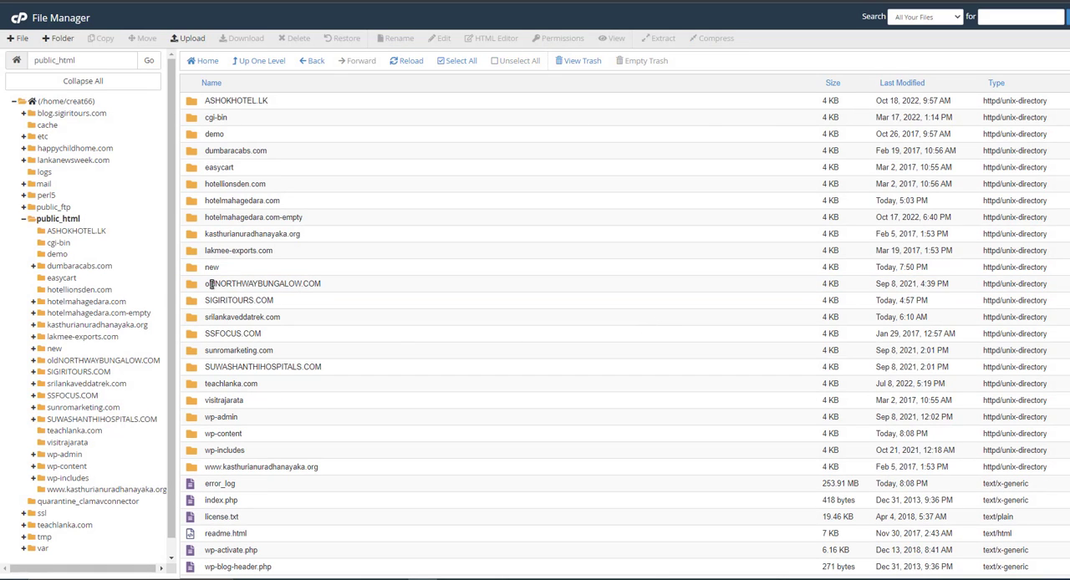
Step: Rename the oldNORTHWAYBUNGALOW.COM folder to NORTHWAYBUNGALOW.COM in File Manager
left_click(262, 283)
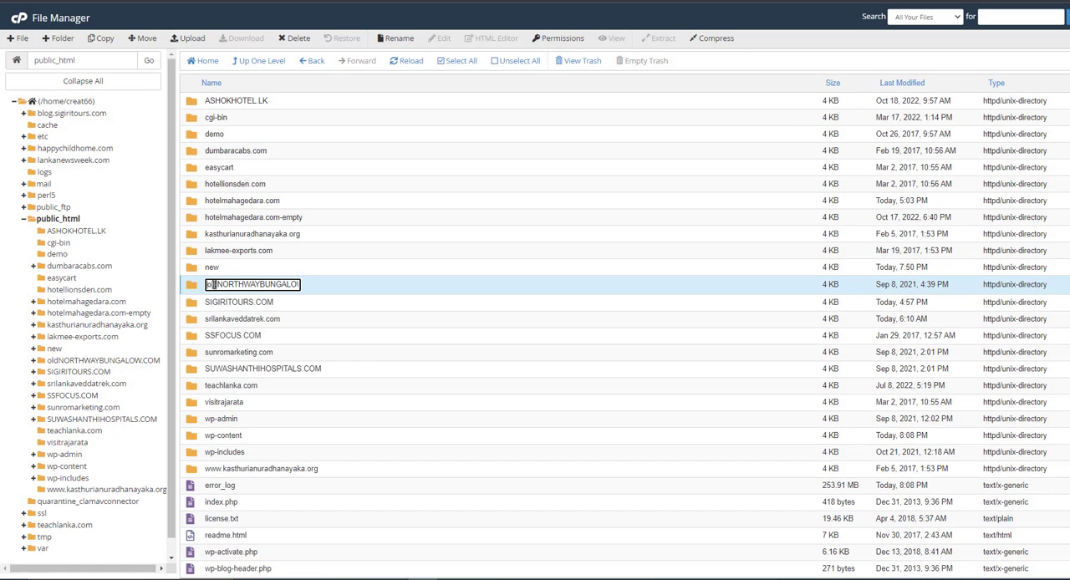
mouse_move(468, 320)
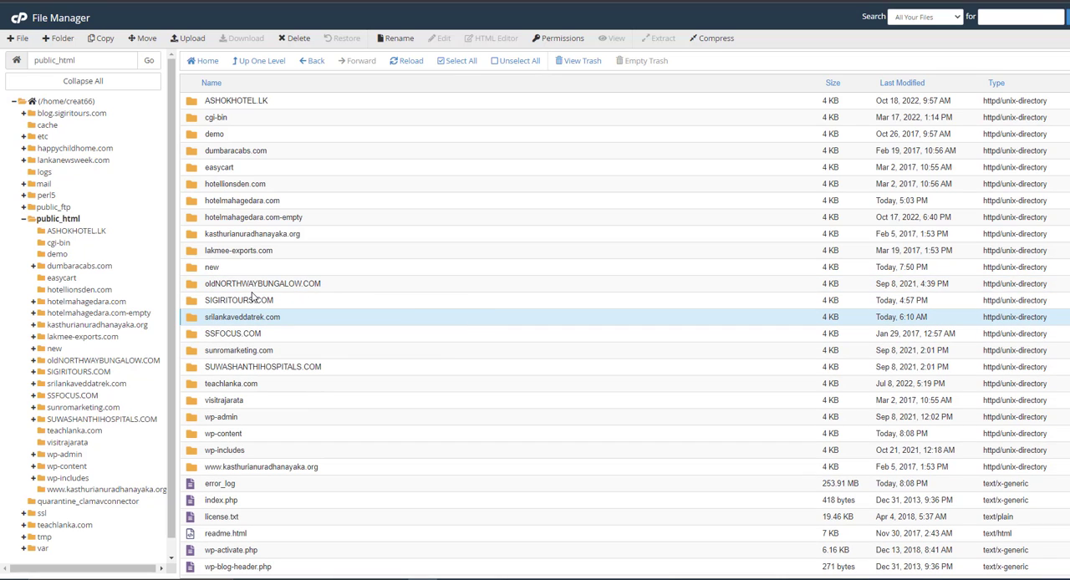
right_click(263, 284)
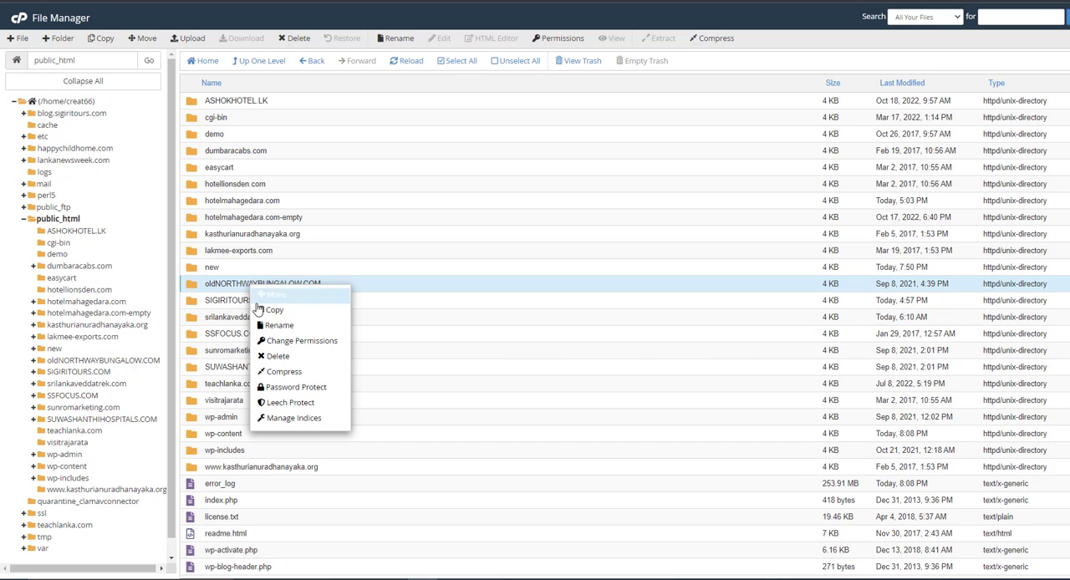
left_click(279, 325)
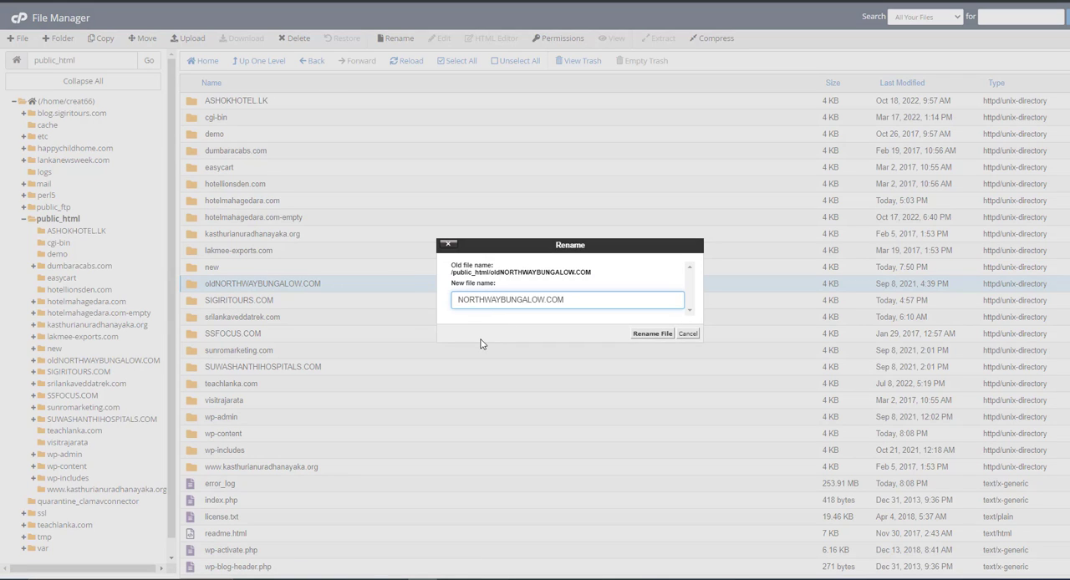
left_click(652, 333)
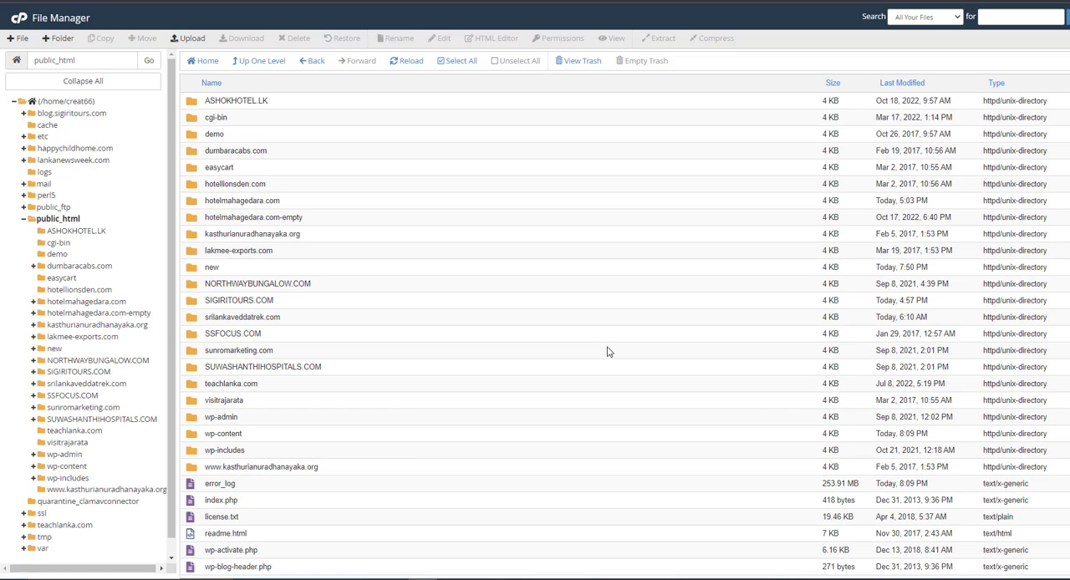
mouse_move(278, 297)
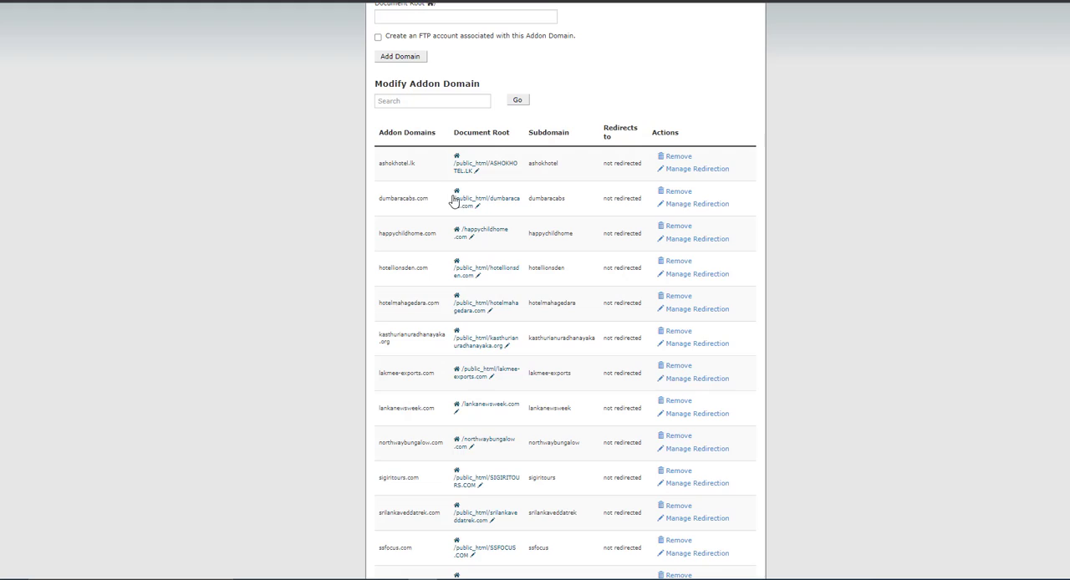
Step: Scroll up through the page to review the listing after the folder work
scroll("up", 3)
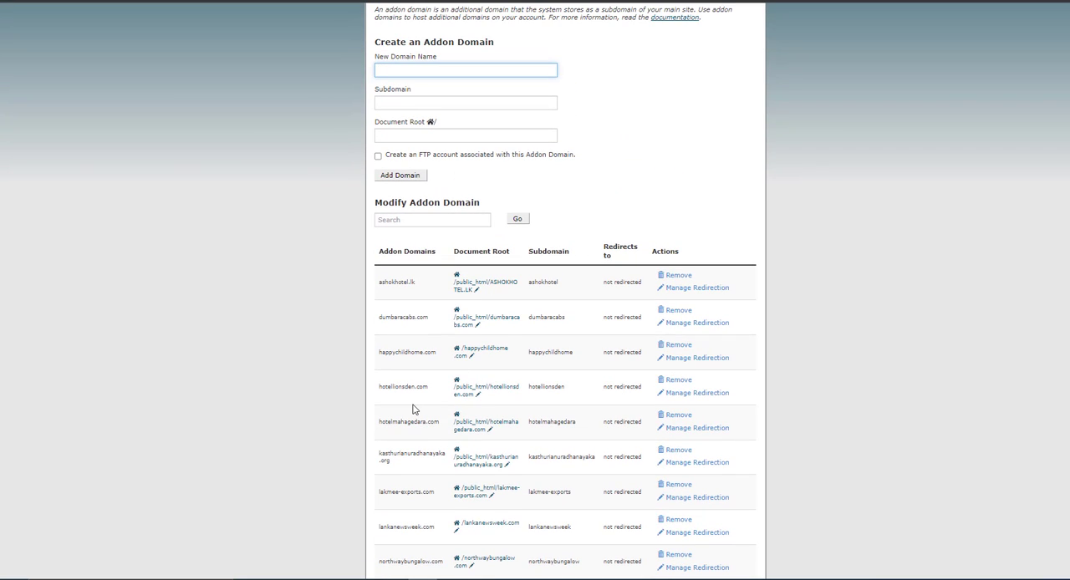
scroll("up", 3)
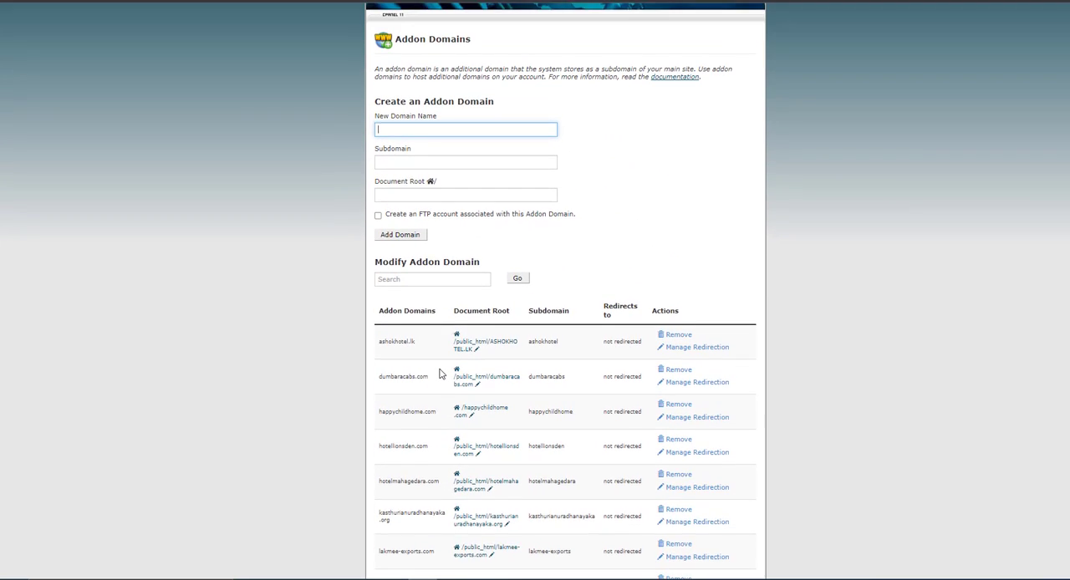
scroll("up", 3)
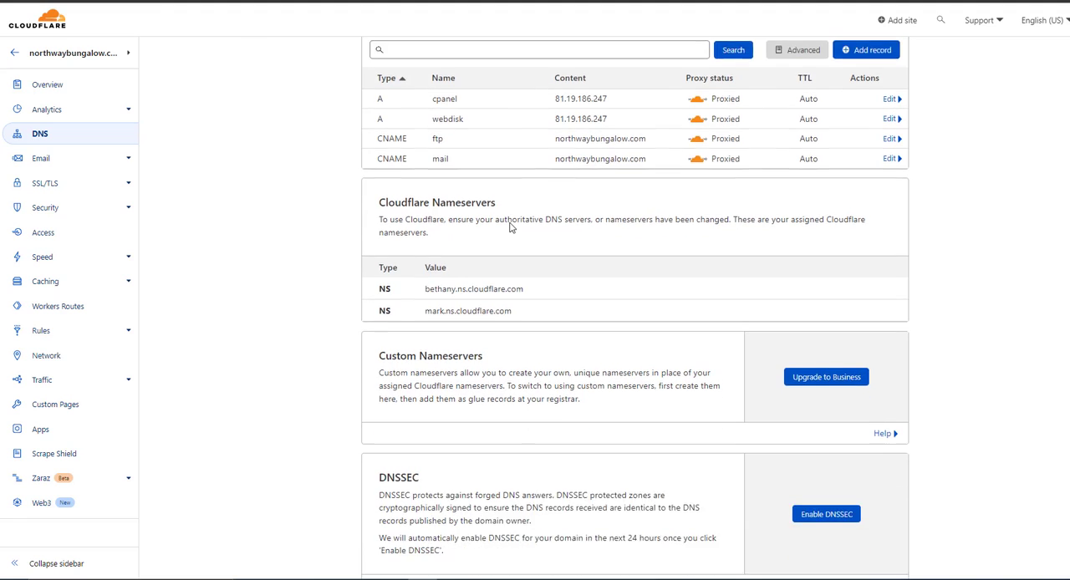
Step: Scroll the Cloudflare DNS list to the ftp and mail CNAME records
scroll("up", 3)
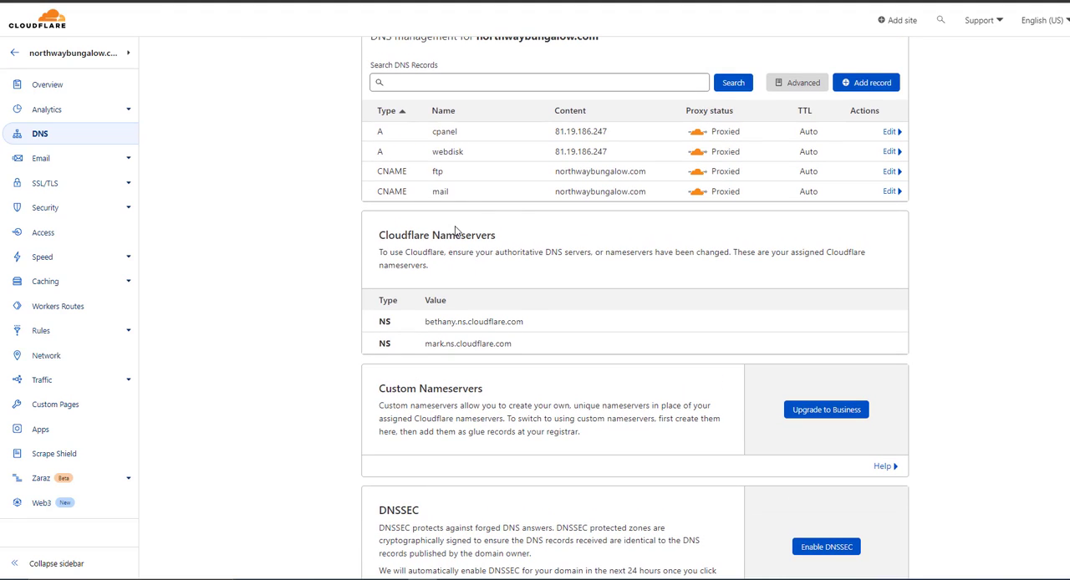
mouse_move(393, 151)
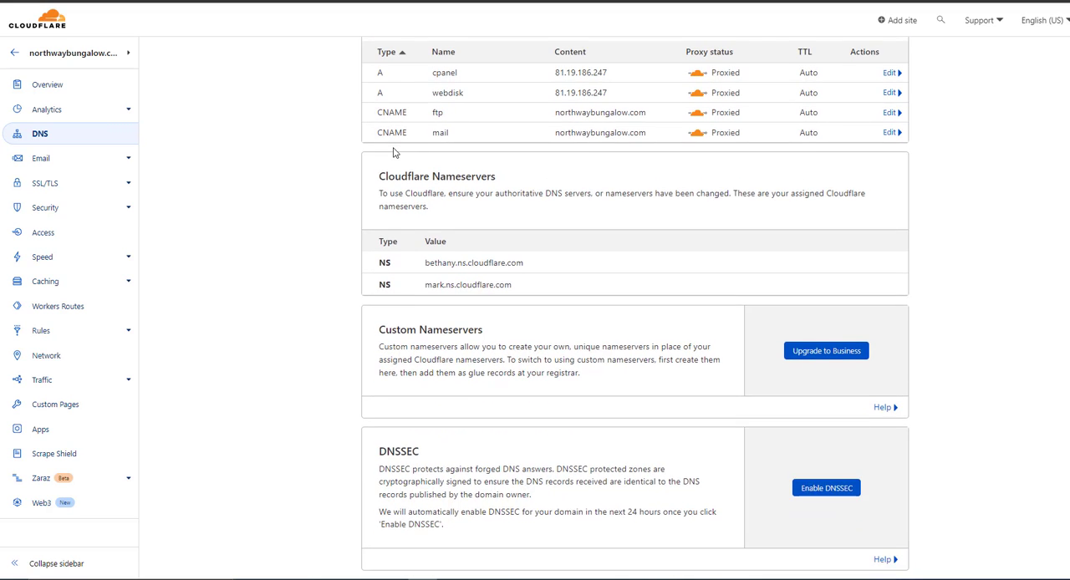
scroll("up", 3)
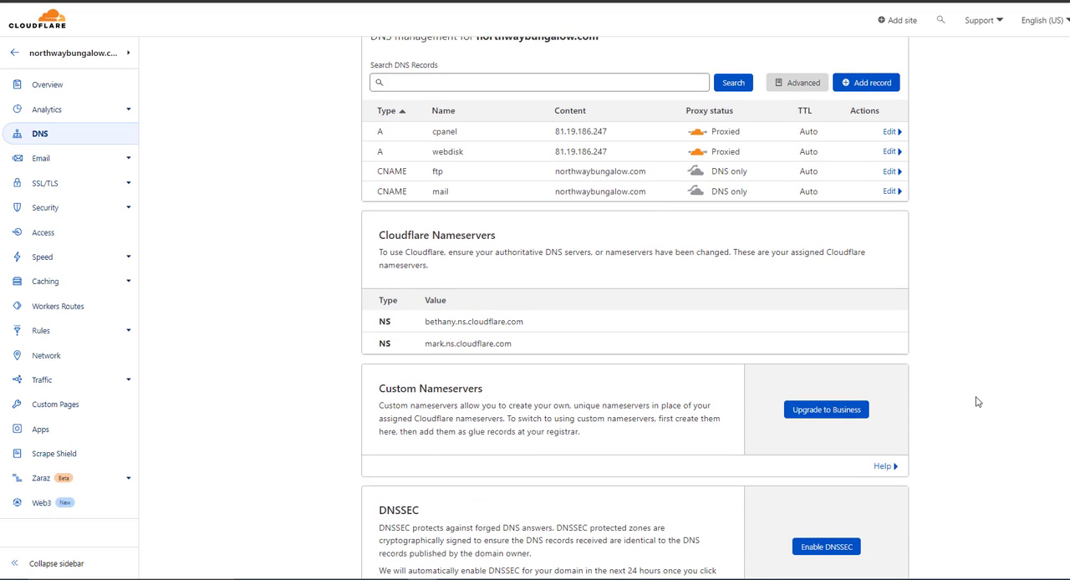
mouse_move(967, 423)
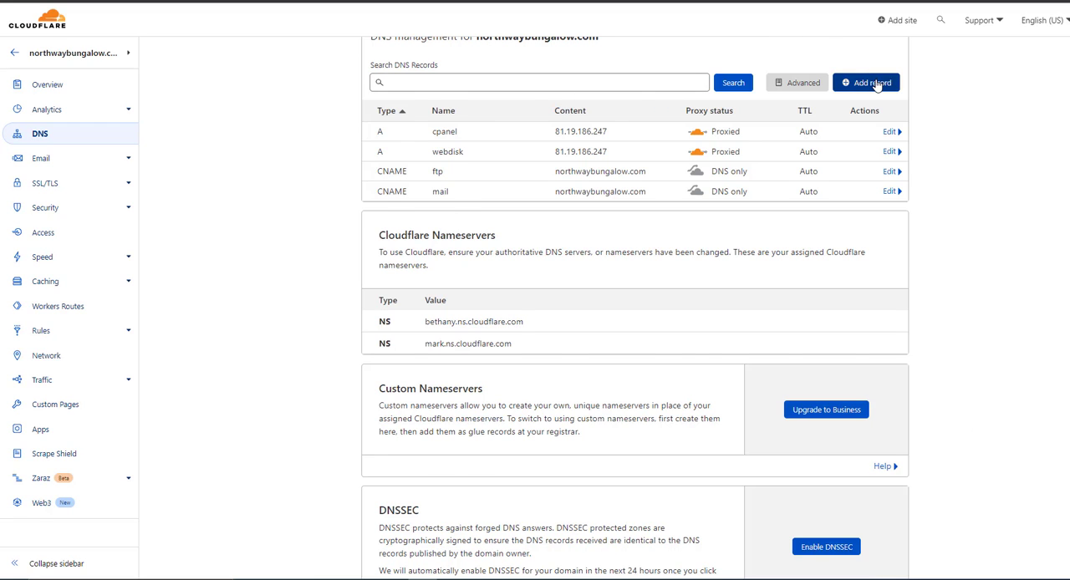
Step: Add and save an A record for northwaybungalow.com pointing to 81.19.186.247
left_click(867, 82)
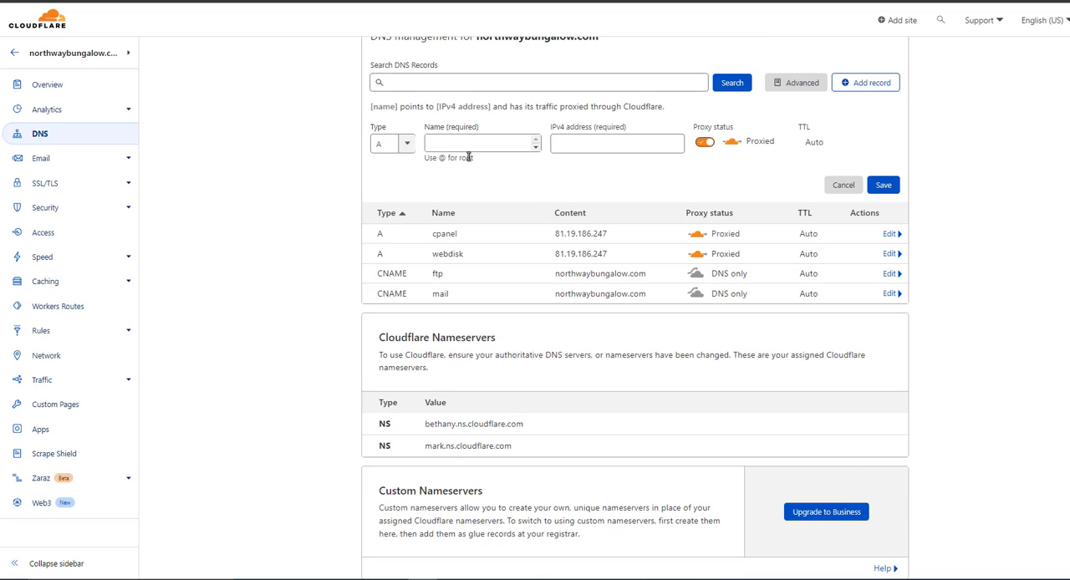
left_click(482, 143)
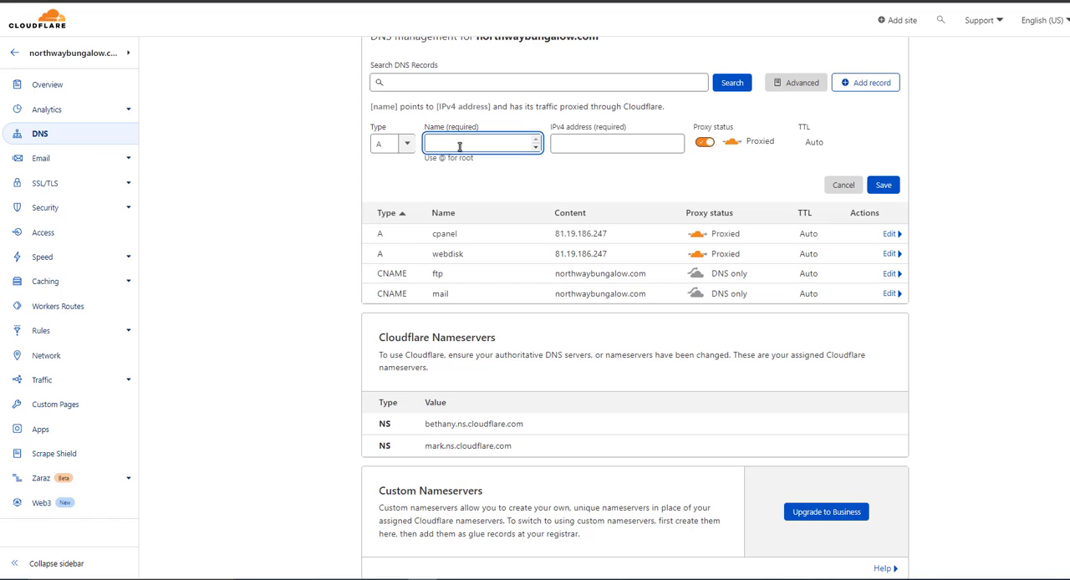
type("northwaybungalow.com")
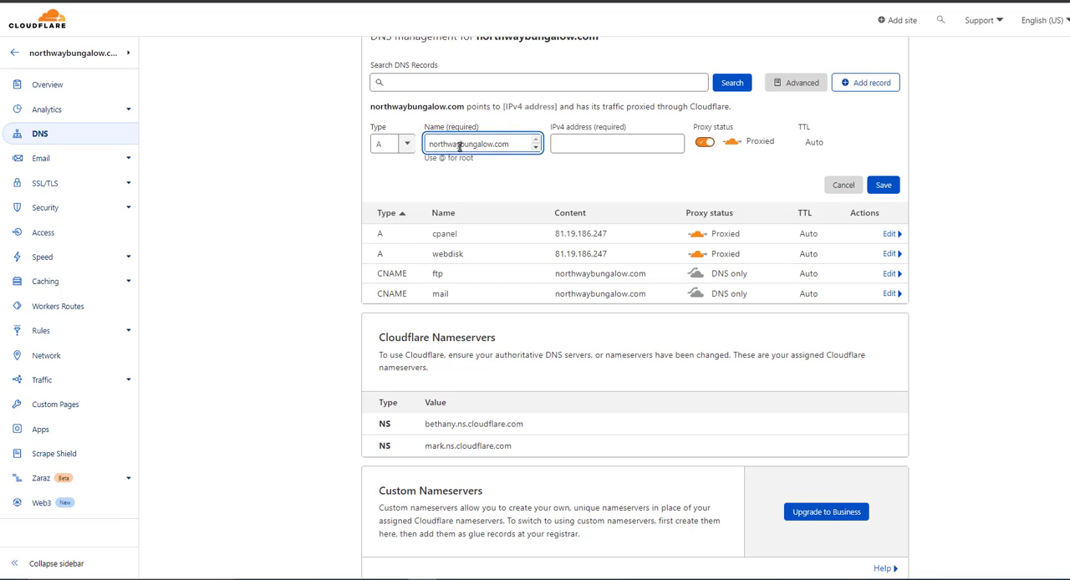
left_click(616, 143)
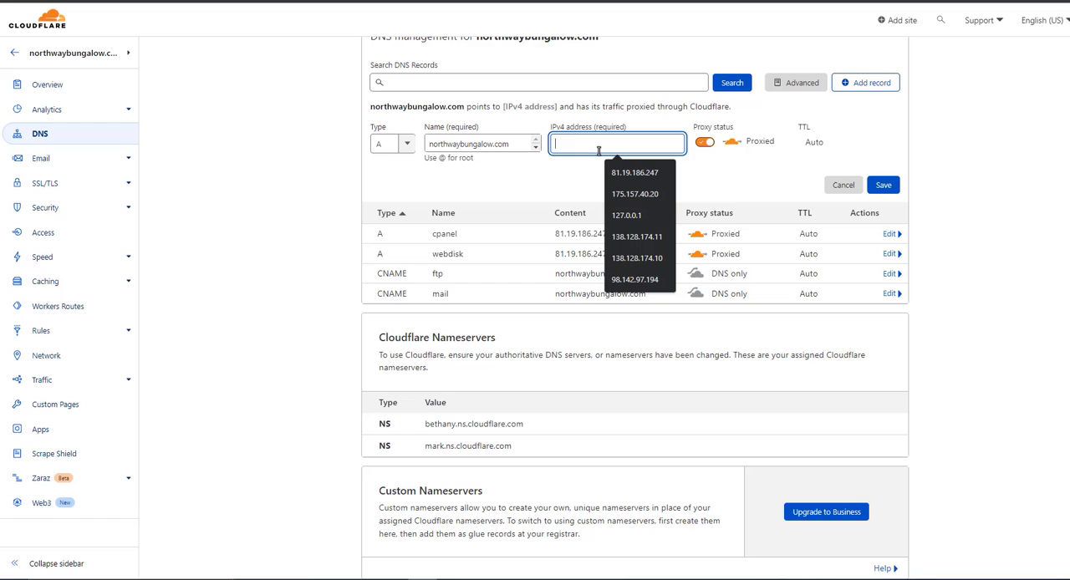
left_click(635, 172)
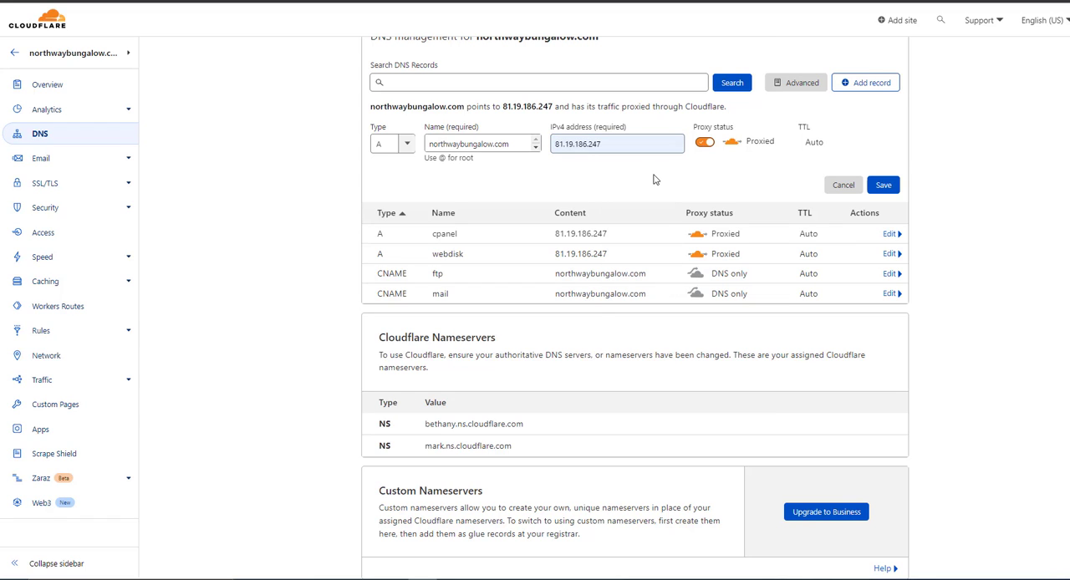
left_click(884, 185)
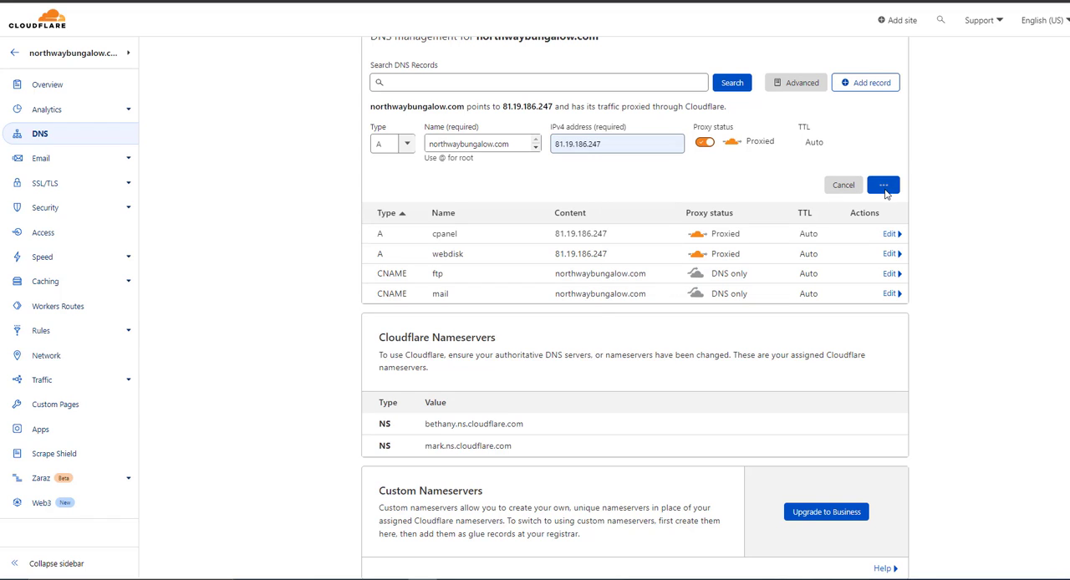
left_click(883, 185)
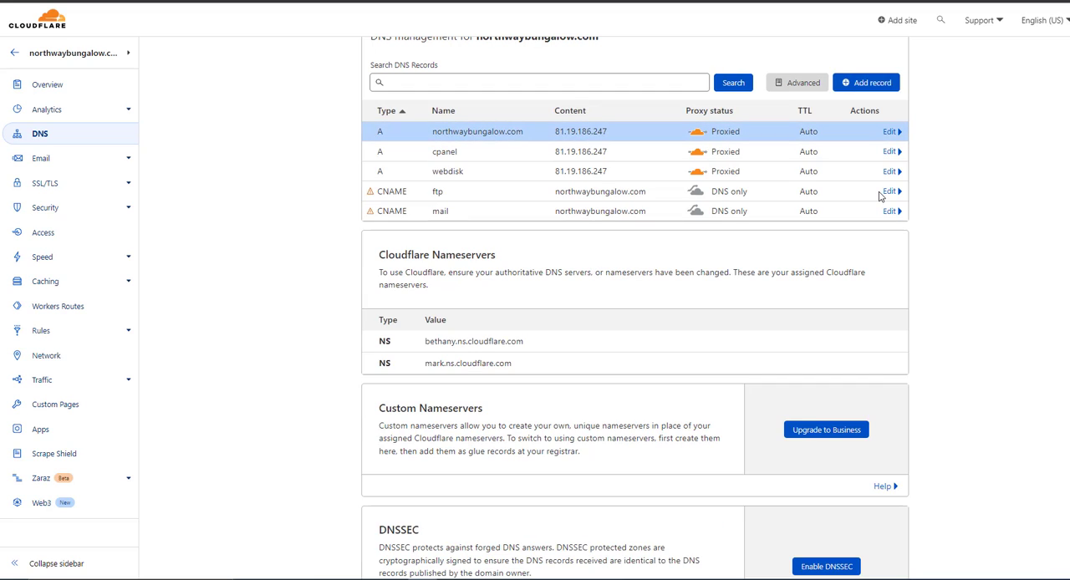
mouse_move(511, 163)
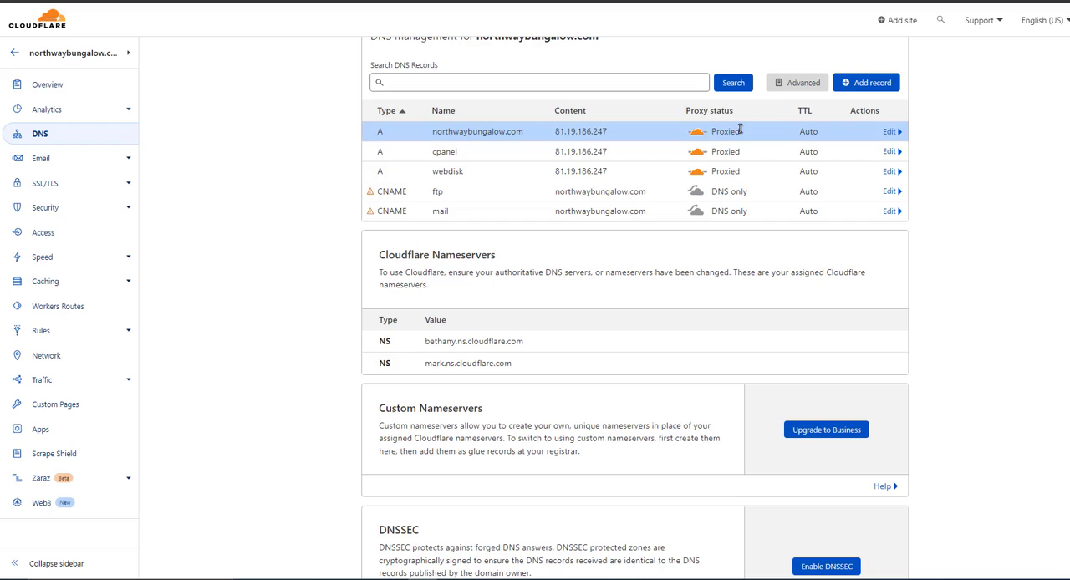
left_click(866, 81)
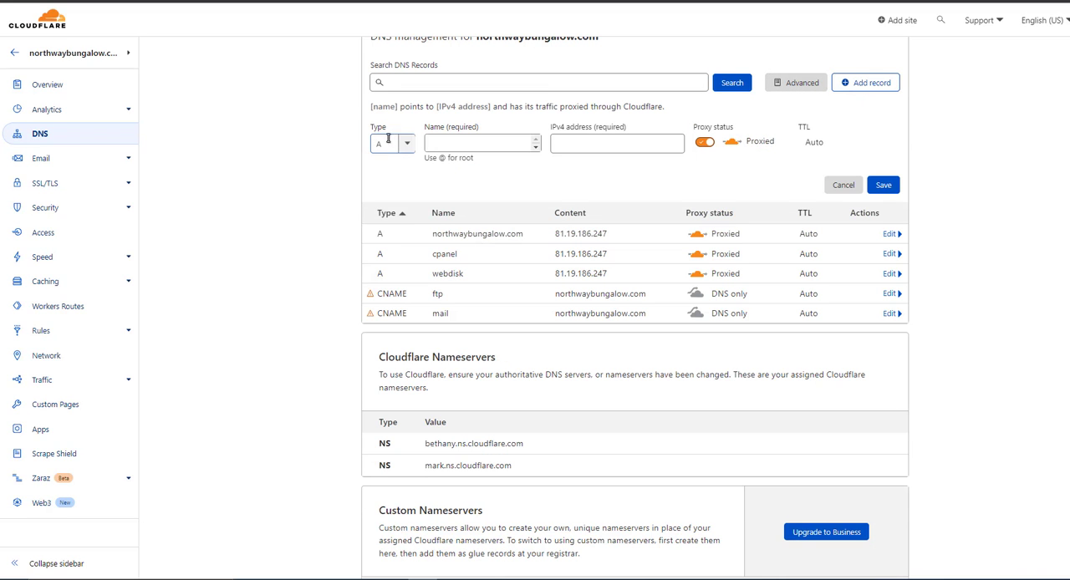
Step: Save a proxied CNAME record named www targeting northwaybungalow.com in Cloudflare DNS
left_click(407, 143)
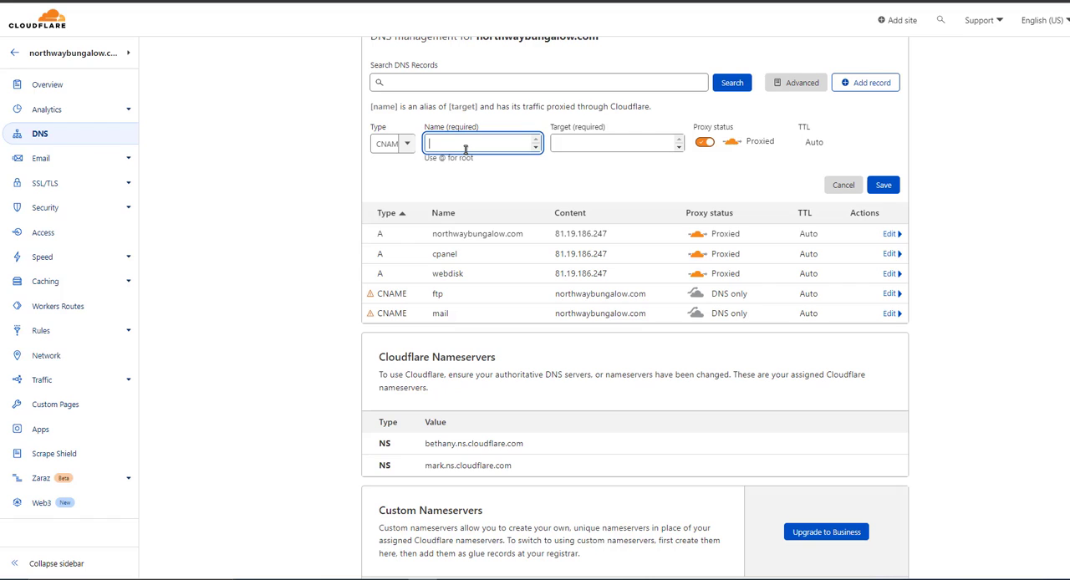
type("www")
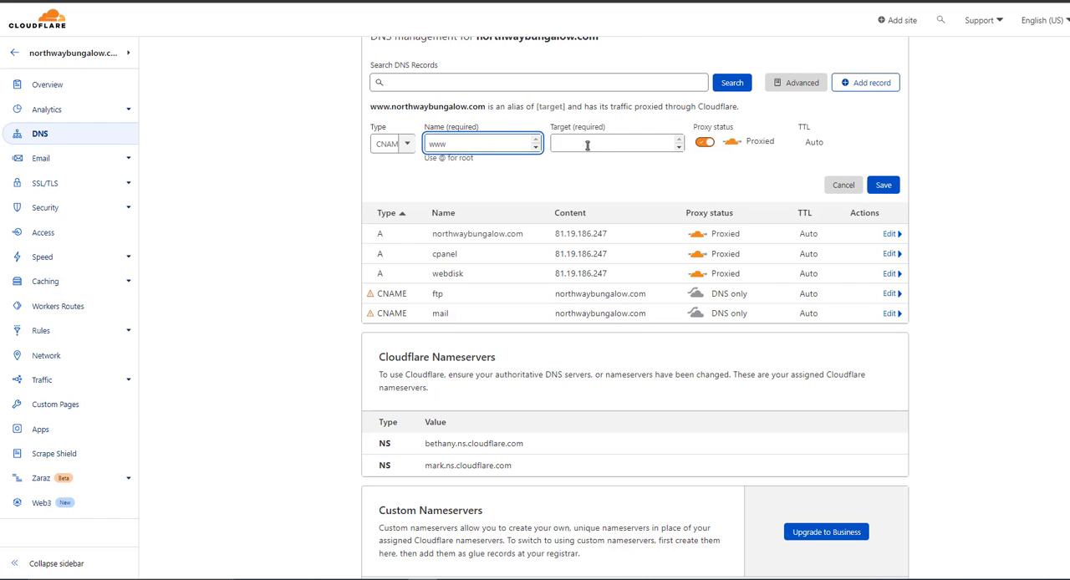
type("northwaybungalow.com")
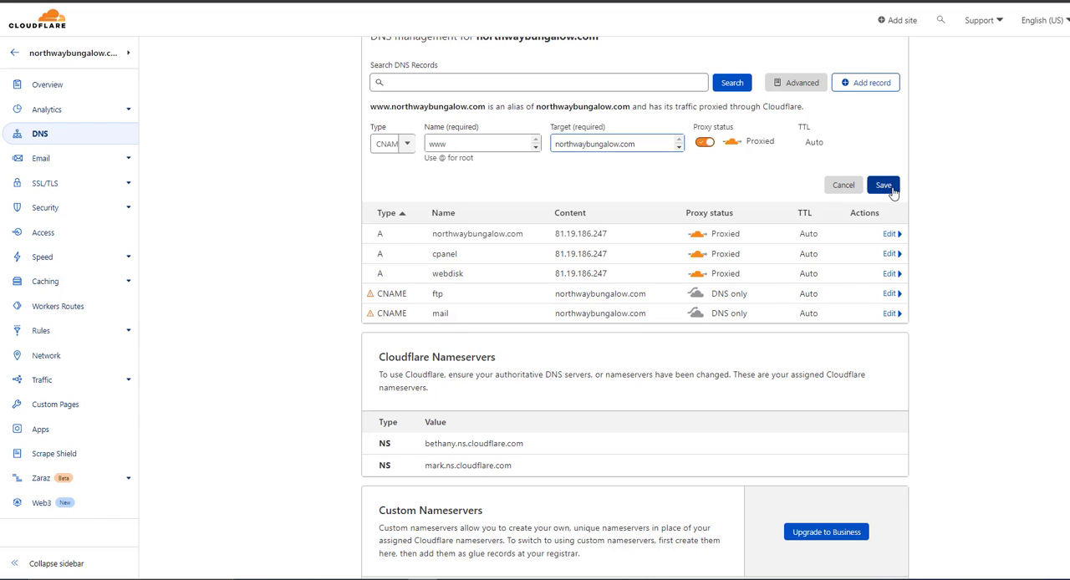
left_click(884, 184)
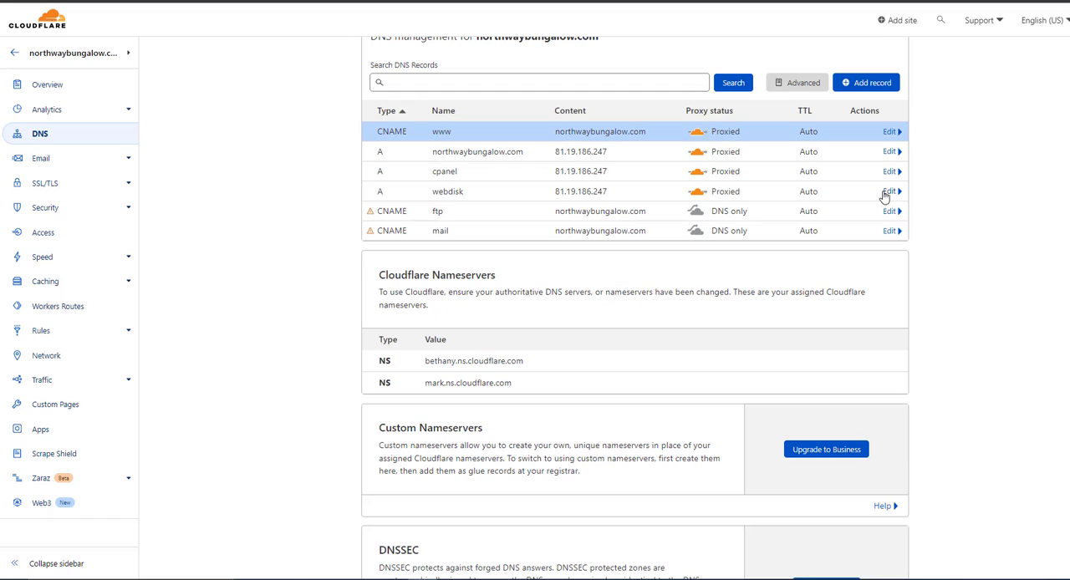